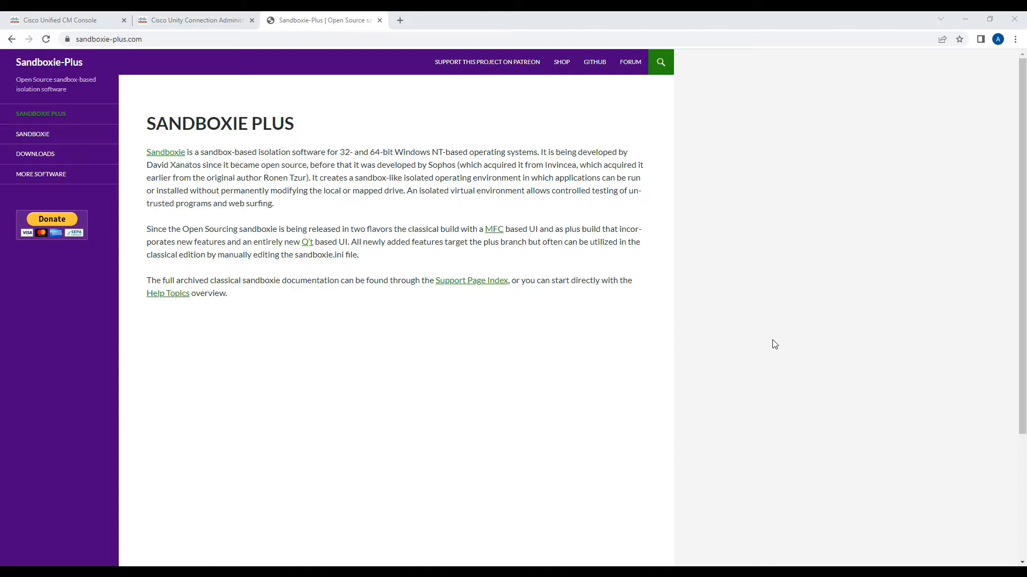
pyautogui.moveTo(588, 309)
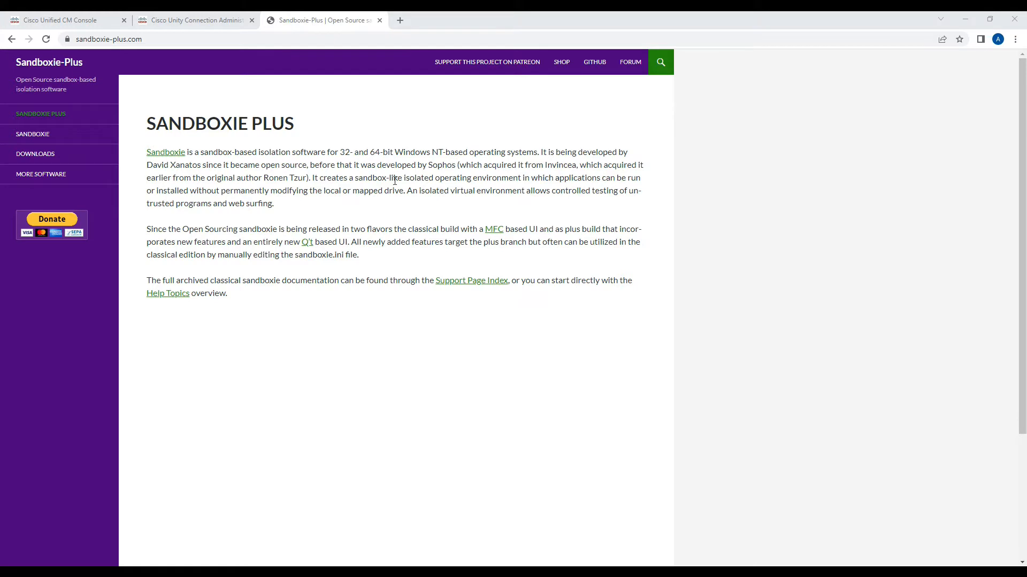
pyautogui.moveTo(394, 180)
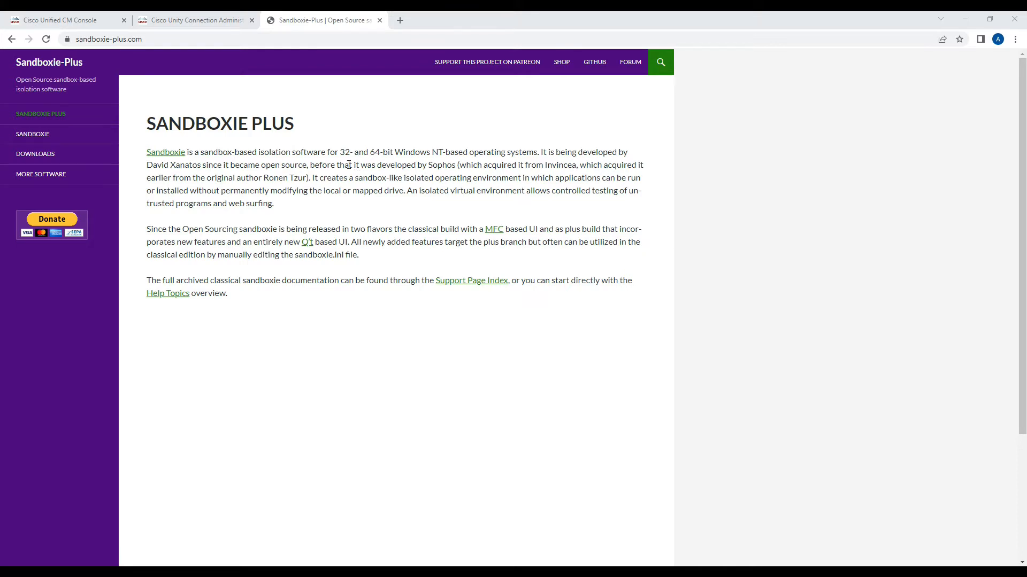
pyautogui.moveTo(182, 73)
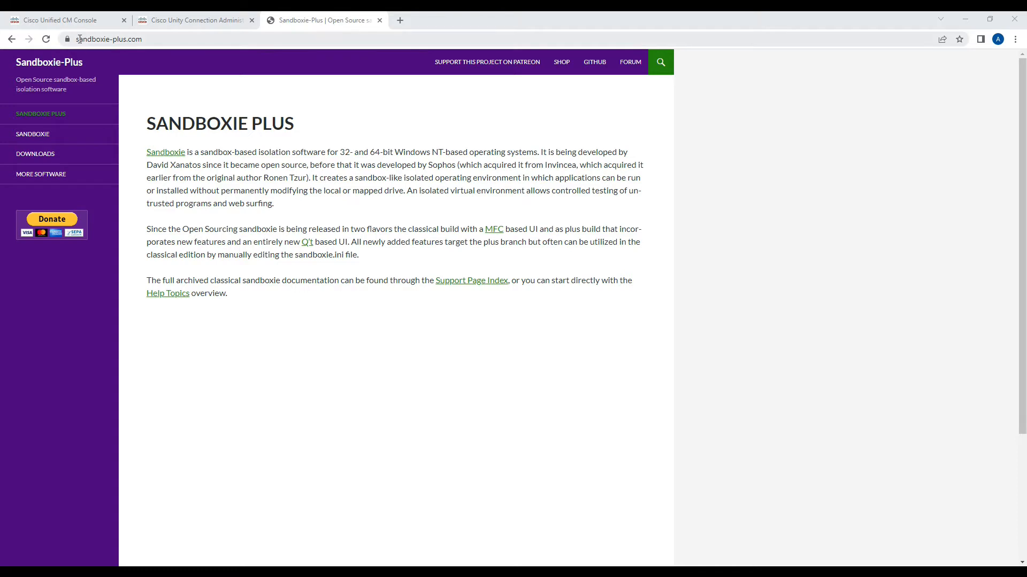
pyautogui.moveTo(88, 50)
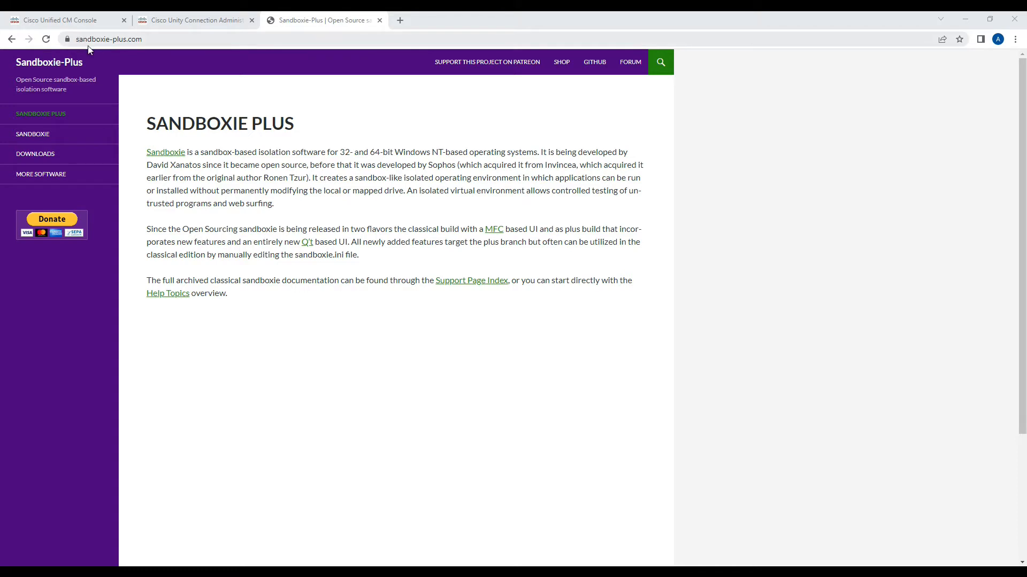
pyautogui.moveTo(138, 50)
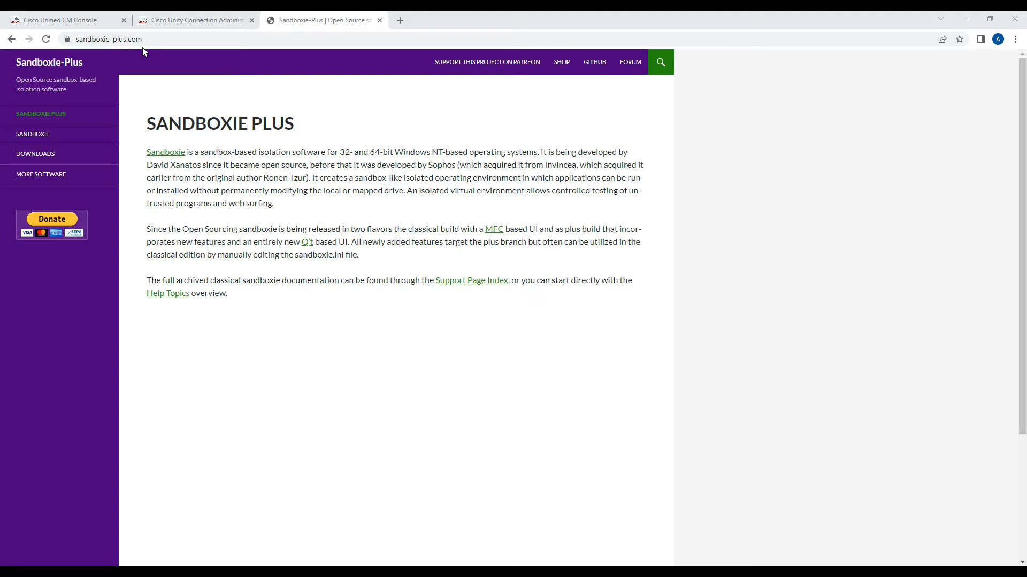
pyautogui.moveTo(35, 154)
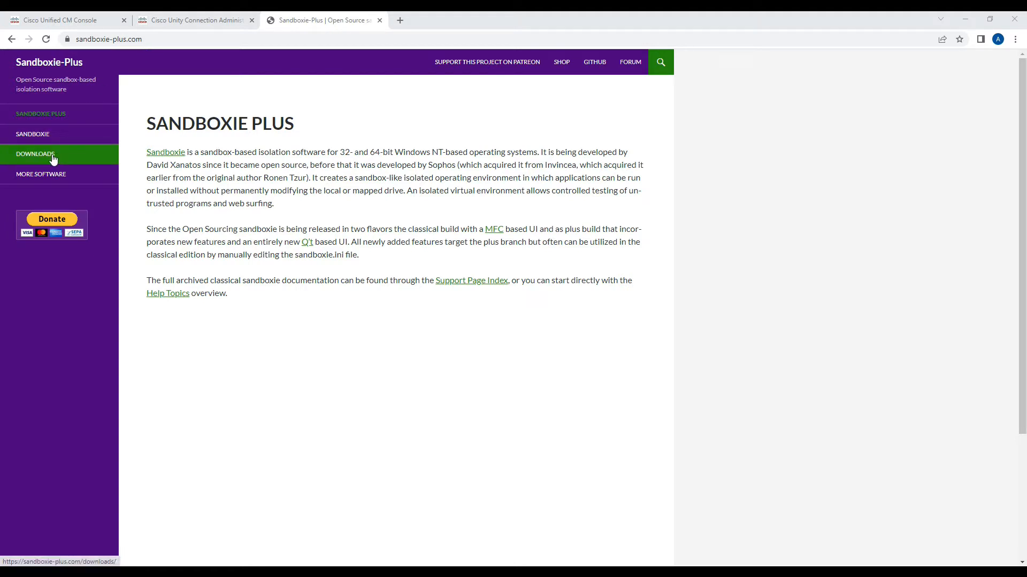
# Open the website's Downloads page and highlight the x64 installer link names
pyautogui.click(36, 154)
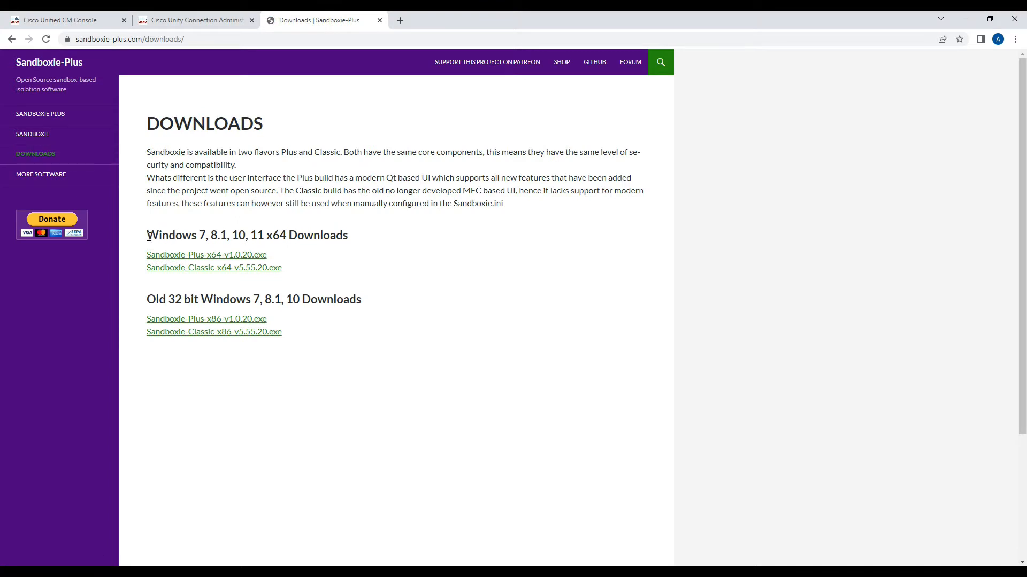
pyautogui.moveTo(147, 235); pyautogui.dragTo(332, 235)
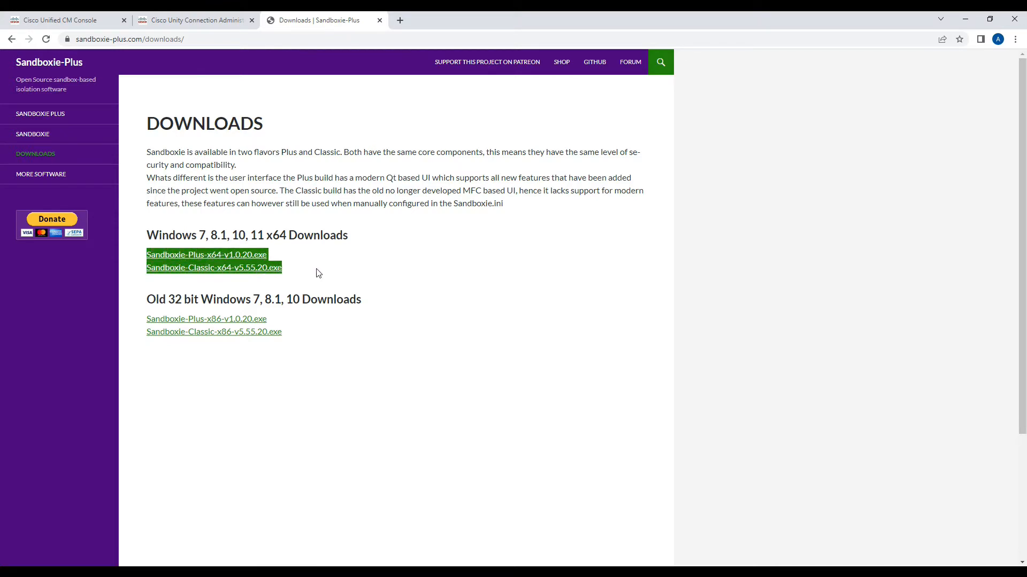
pyautogui.click(315, 278)
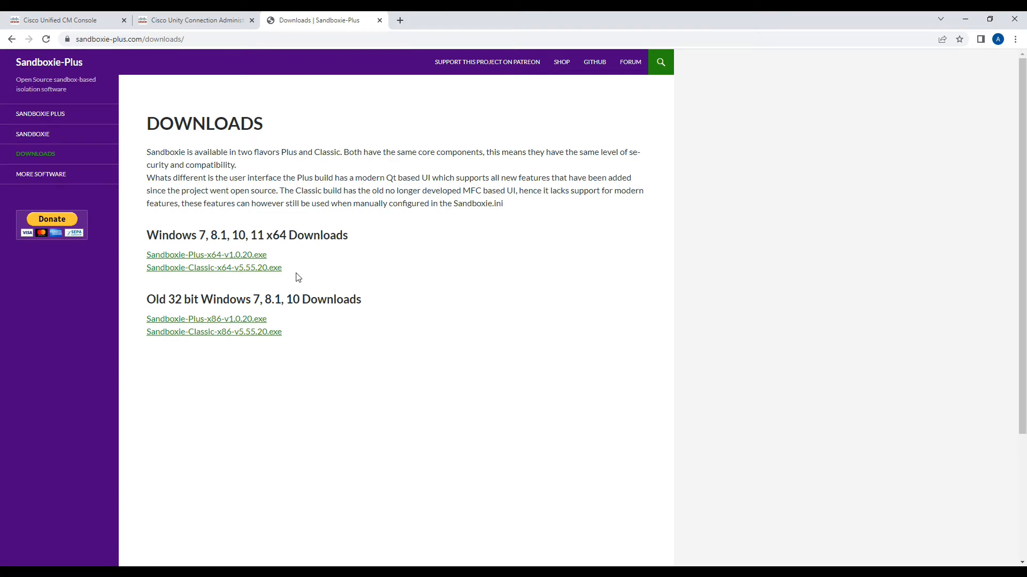
pyautogui.moveTo(285, 269)
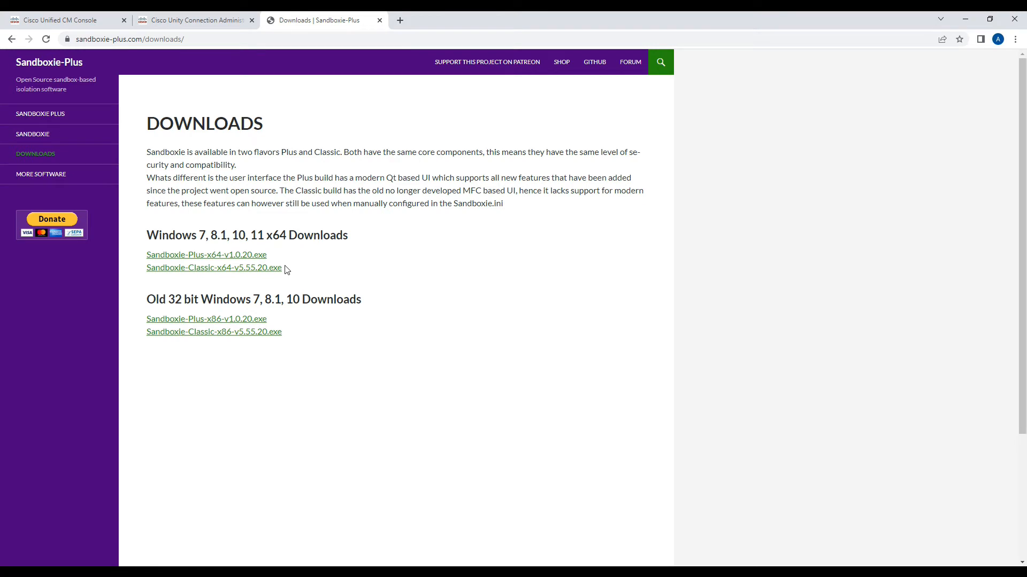
pyautogui.moveTo(207, 254)
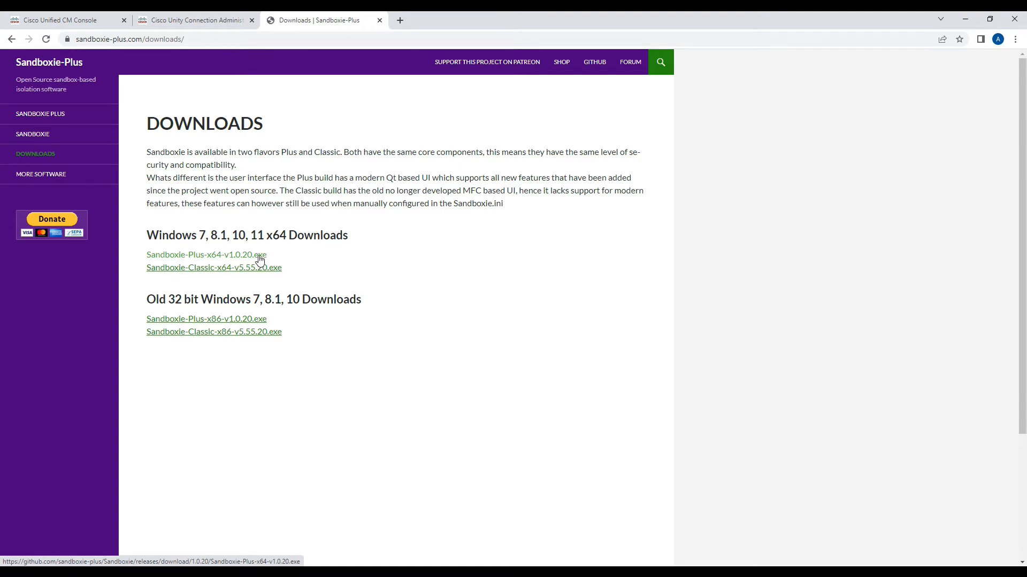
# Download Sandboxie-Plus-x64-v1.0.20.exe and launch the installer from Chrome's download bar
pyautogui.click(206, 255)
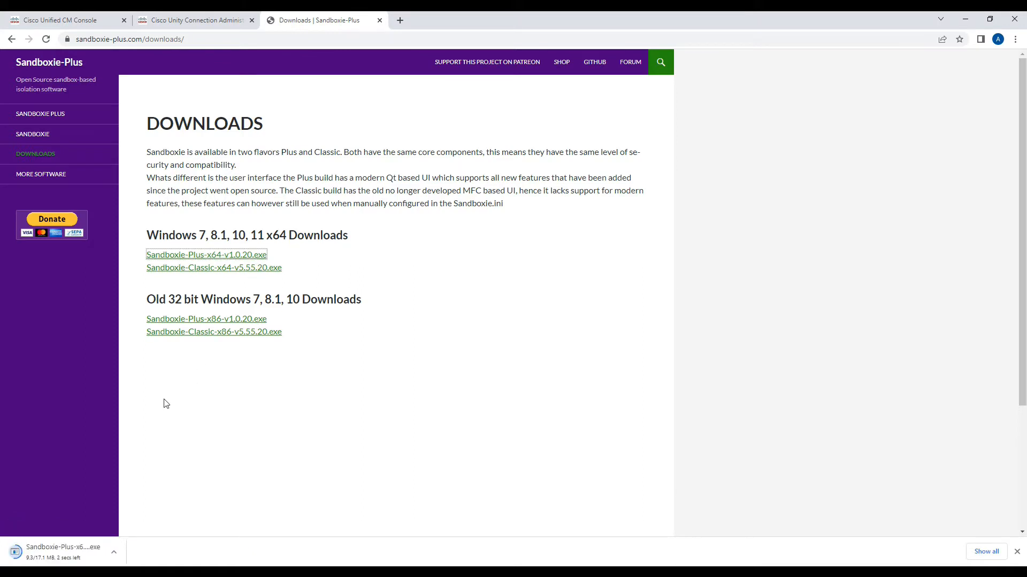
pyautogui.moveTo(113, 489)
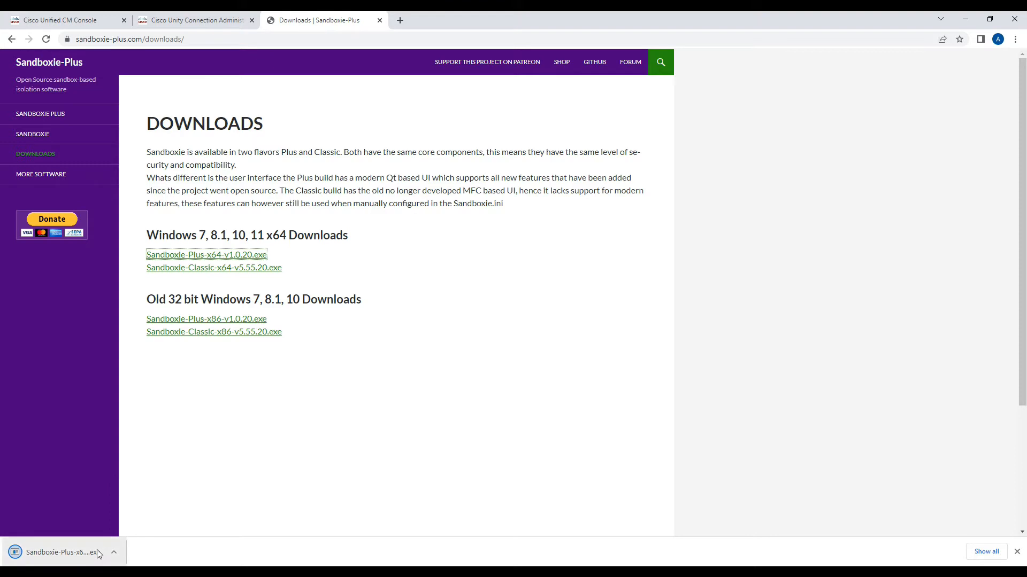
pyautogui.moveTo(66, 552)
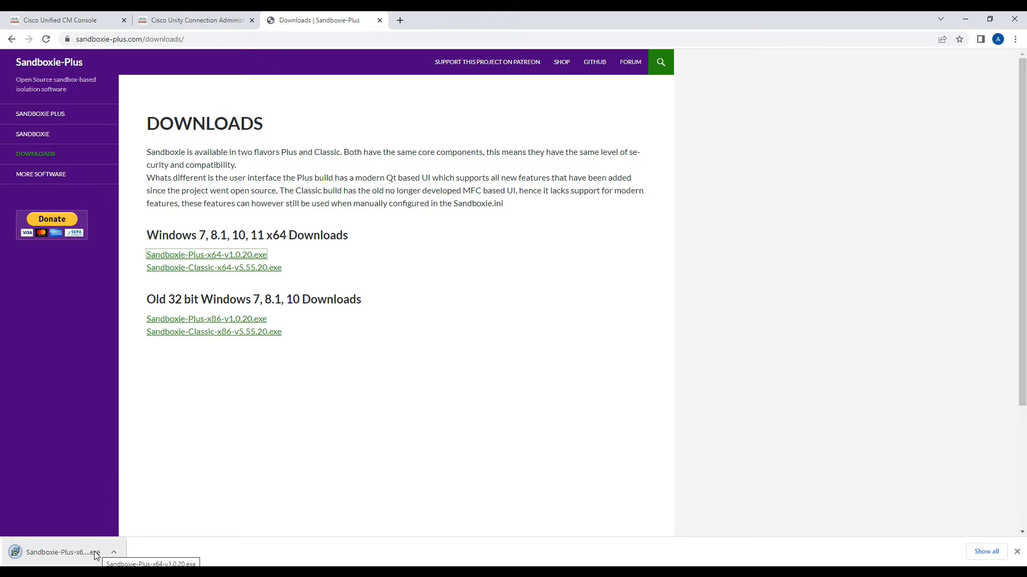
pyautogui.click(58, 552)
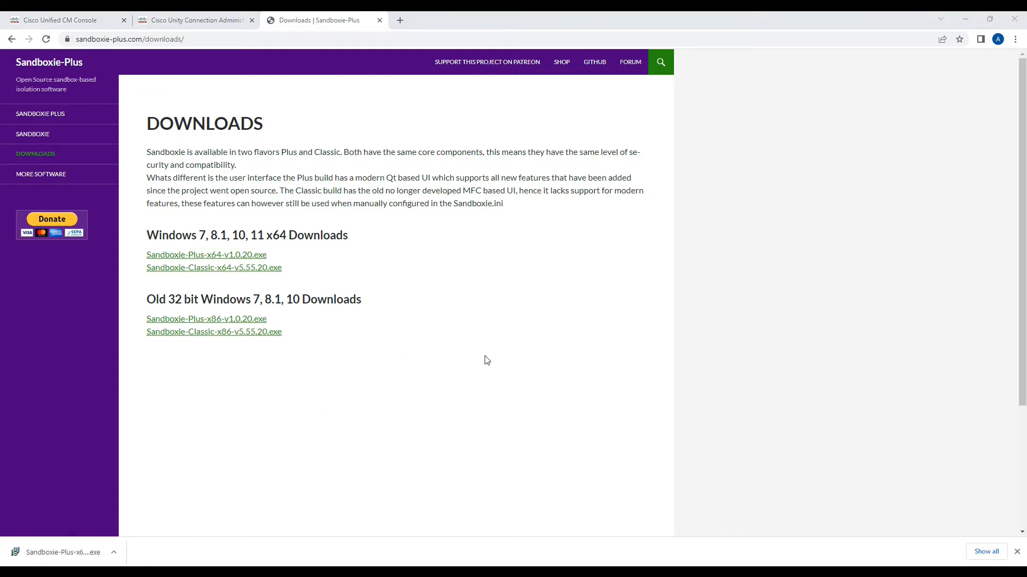
pyautogui.click(62, 552)
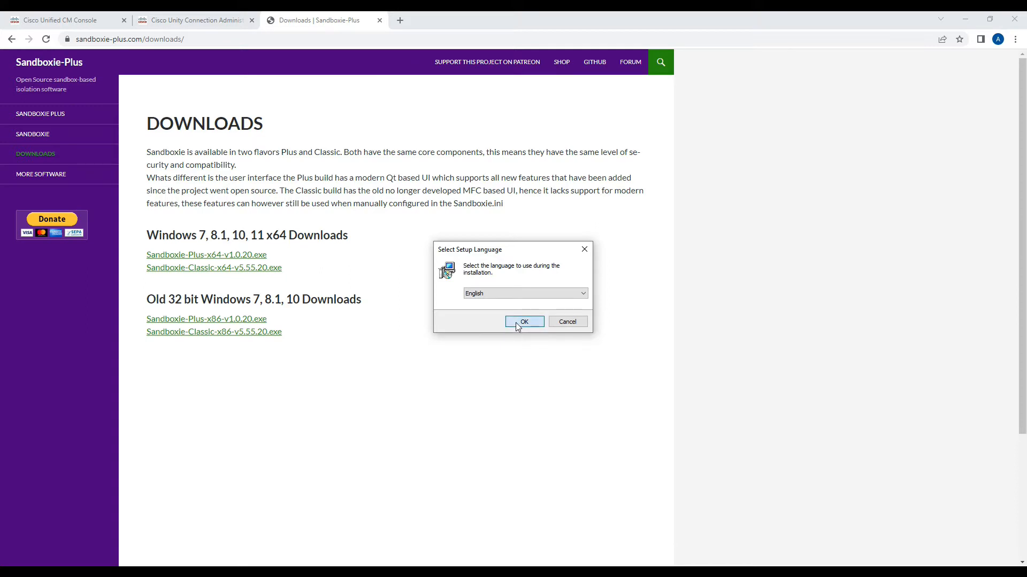
# Confirm English as the setup language and accept the license agreement
pyautogui.click(524, 322)
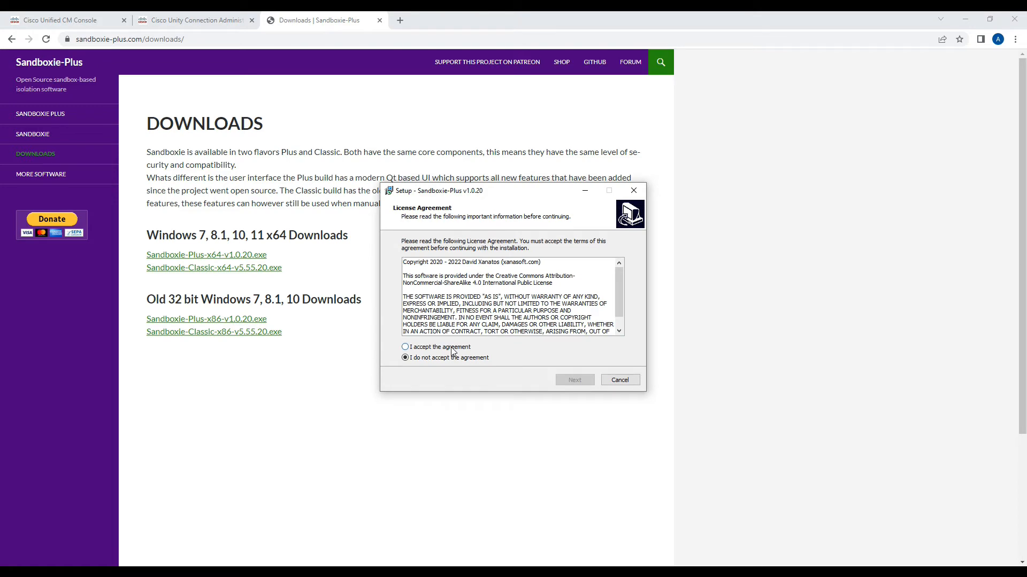
pyautogui.click(405, 346)
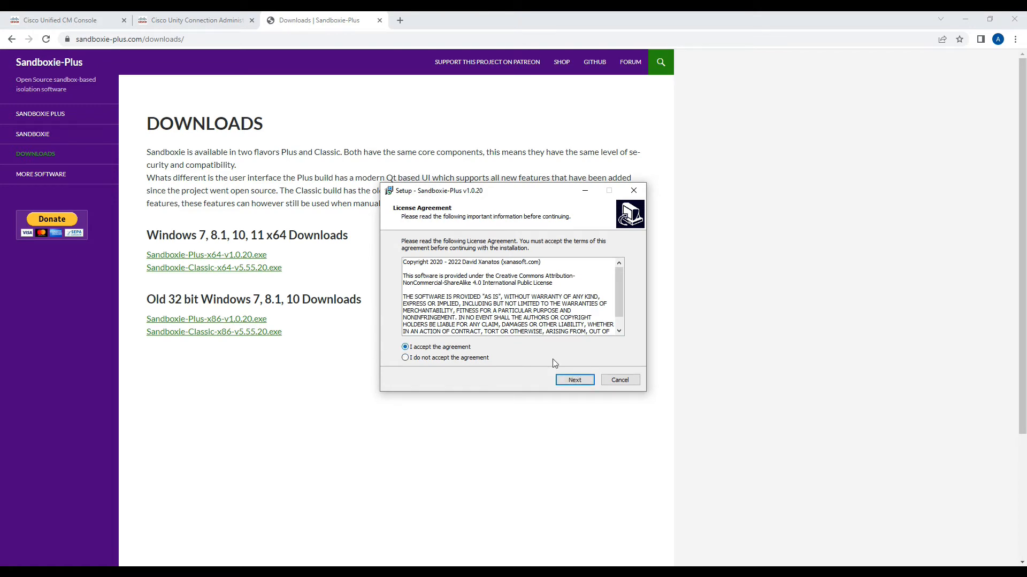
pyautogui.moveTo(558, 365)
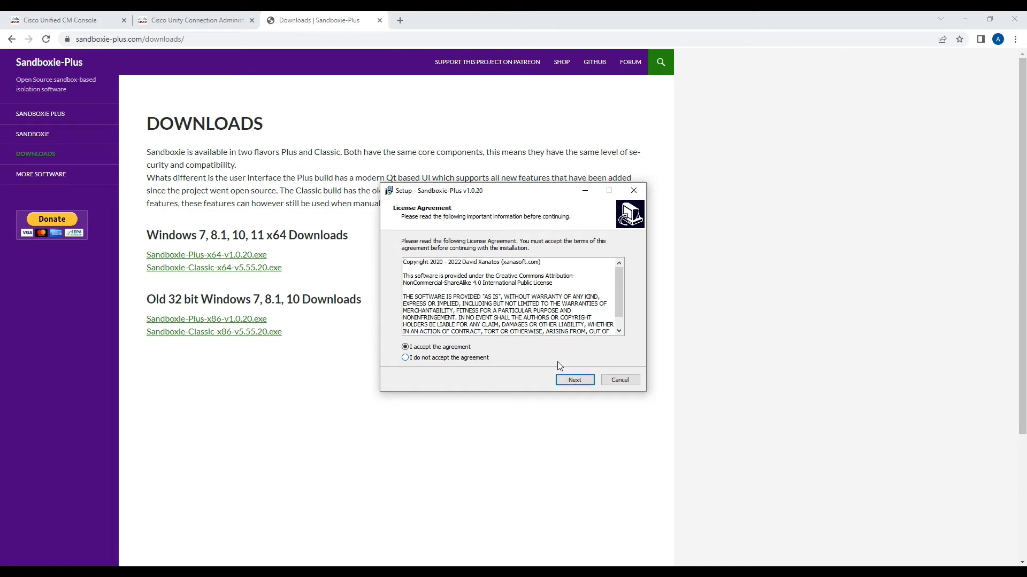
pyautogui.moveTo(575, 379)
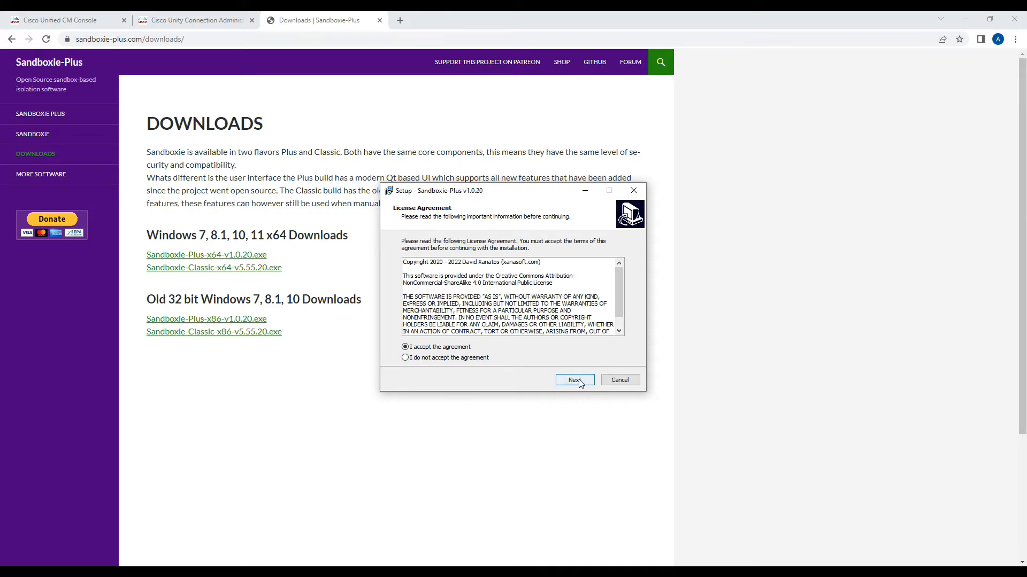
pyautogui.click(574, 380)
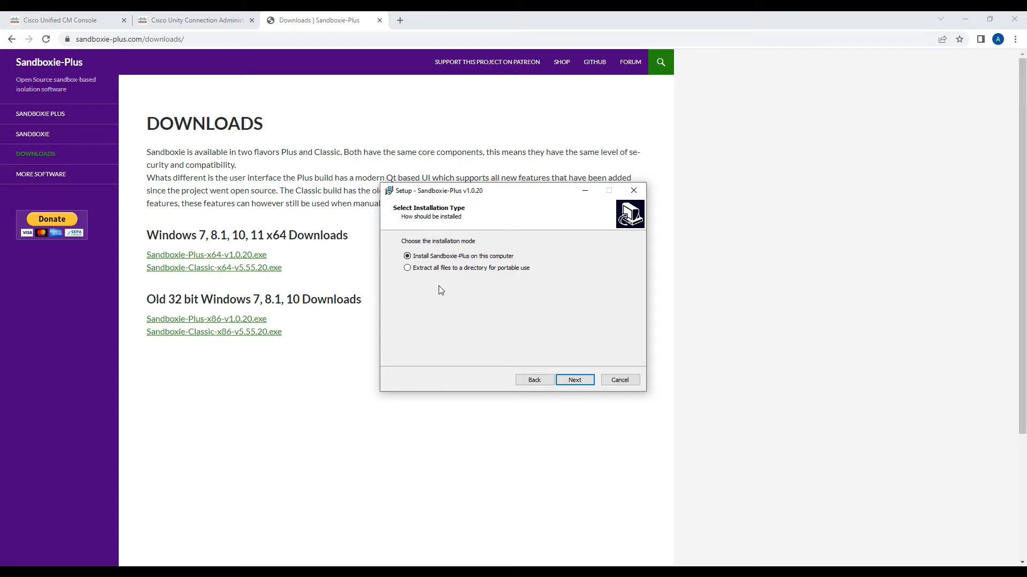
pyautogui.moveTo(461, 290)
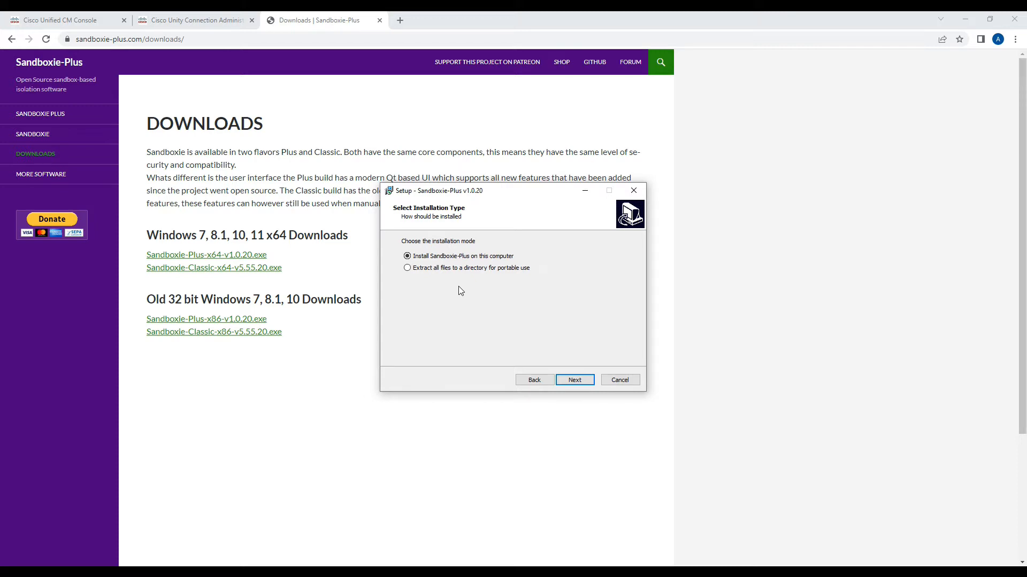
pyautogui.moveTo(561, 375)
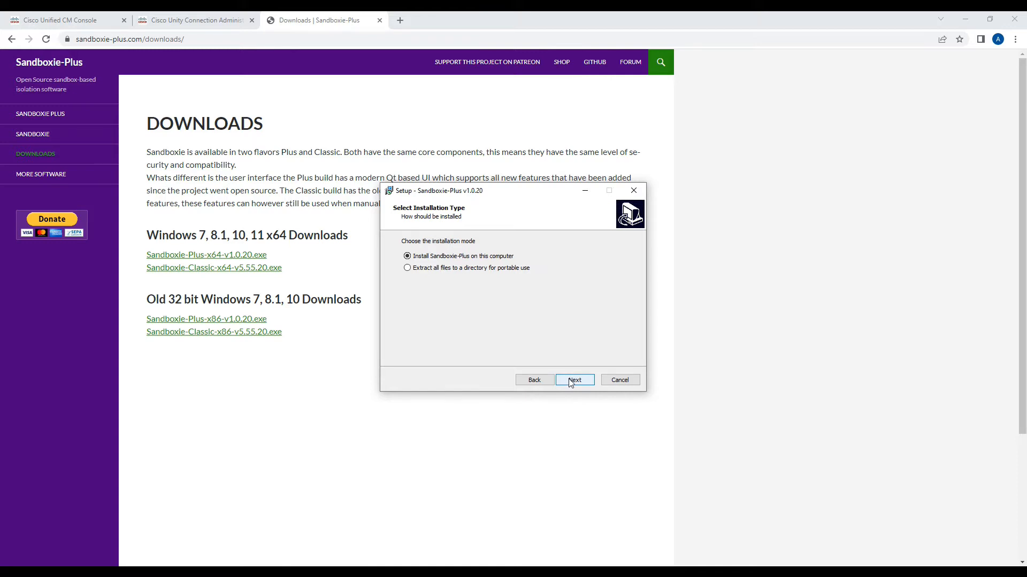
# Install with default folder, Start Menu folder and tasks, then finish and launch Sandboxie-Plus
pyautogui.click(574, 380)
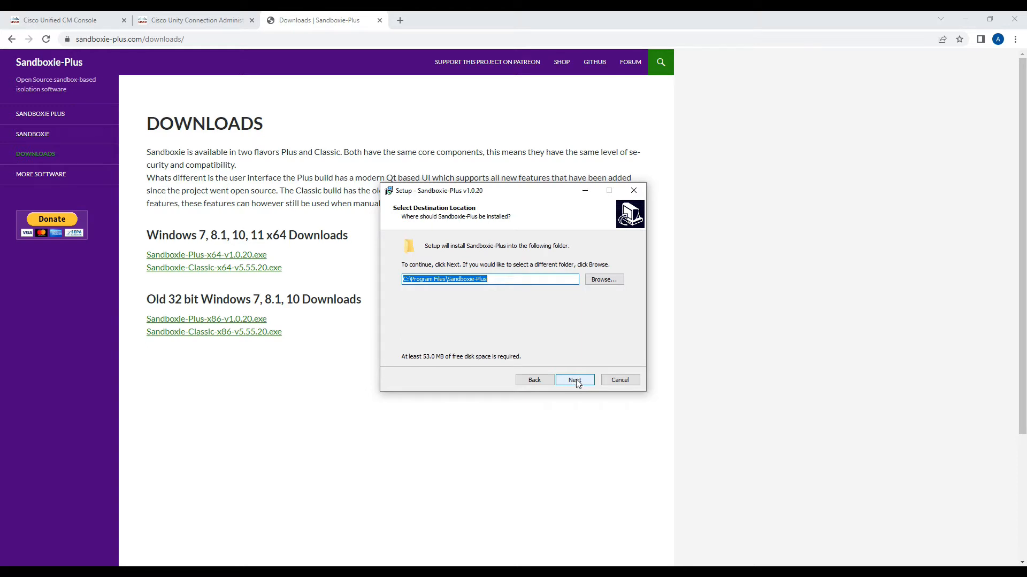
pyautogui.click(573, 380)
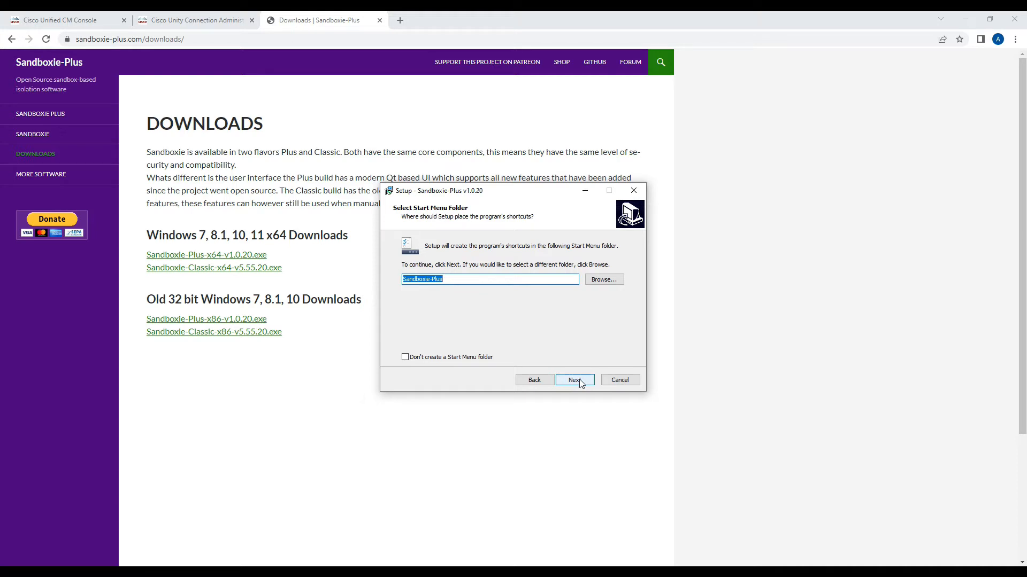
pyautogui.moveTo(583, 385)
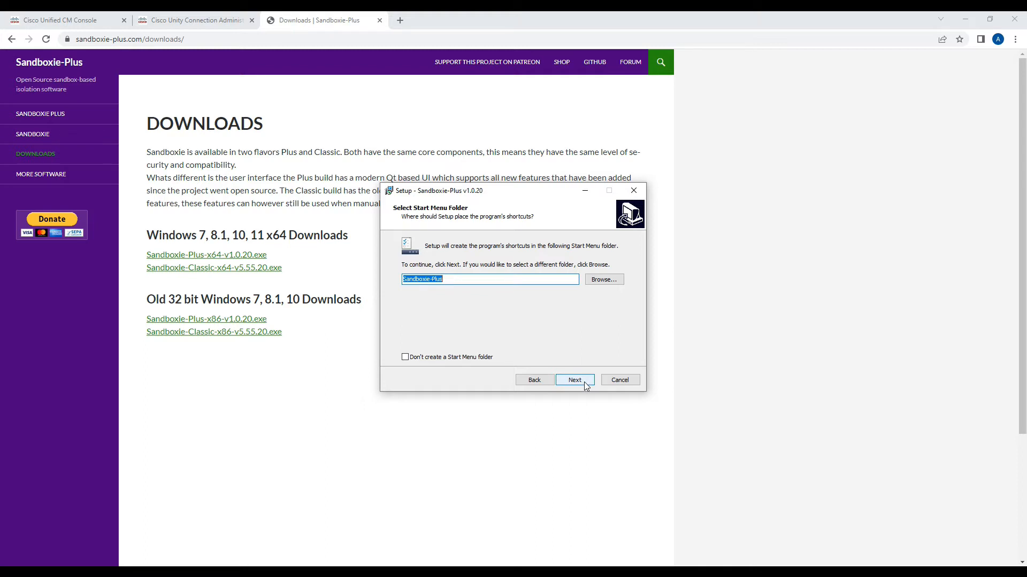
pyautogui.click(574, 380)
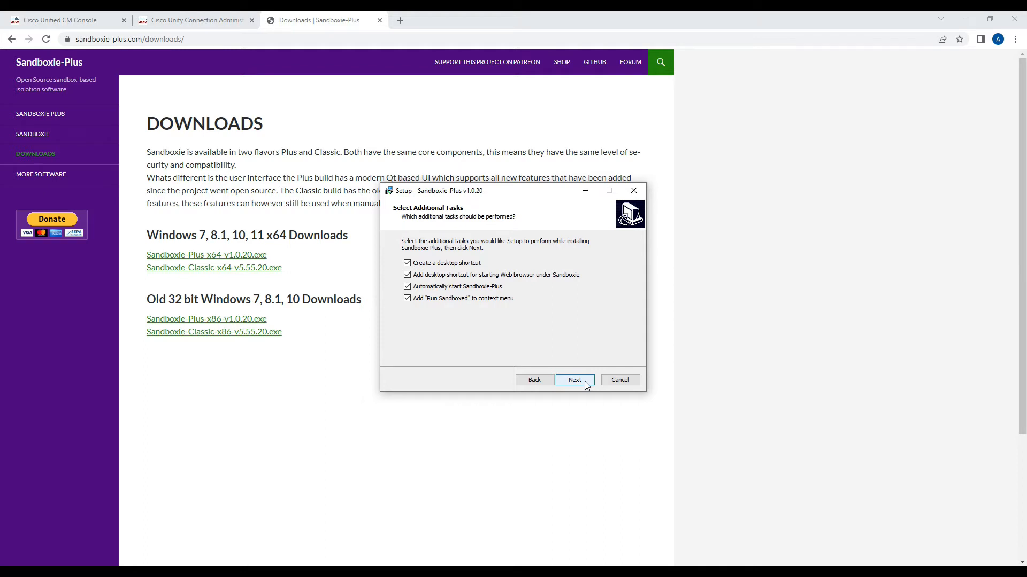
pyautogui.click(574, 380)
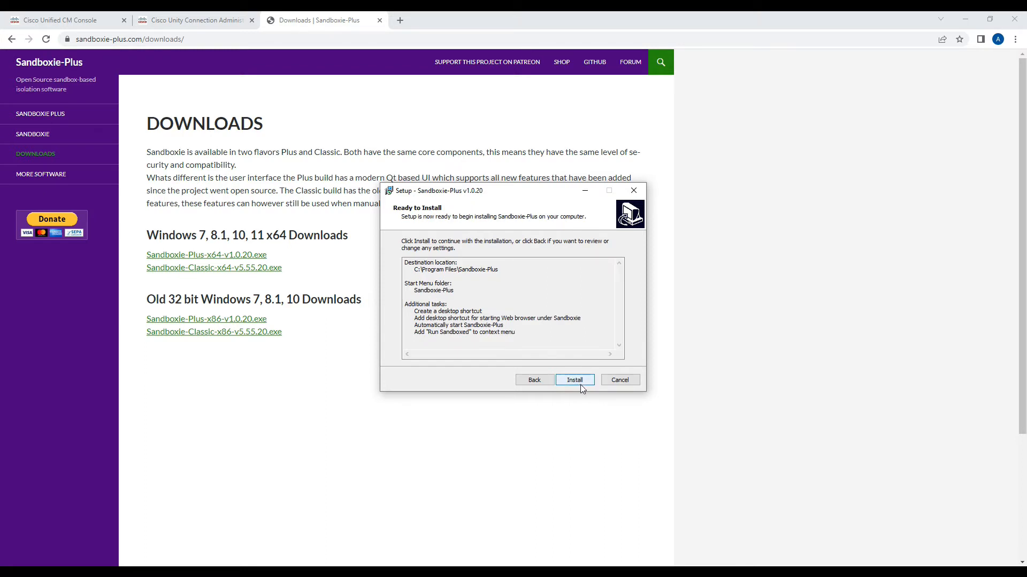
pyautogui.click(574, 380)
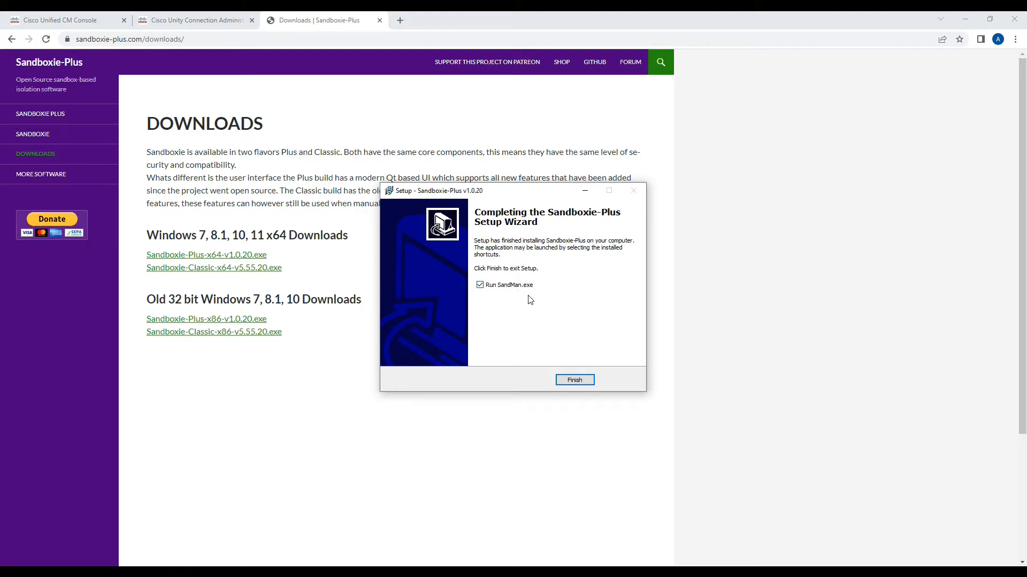
pyautogui.click(574, 380)
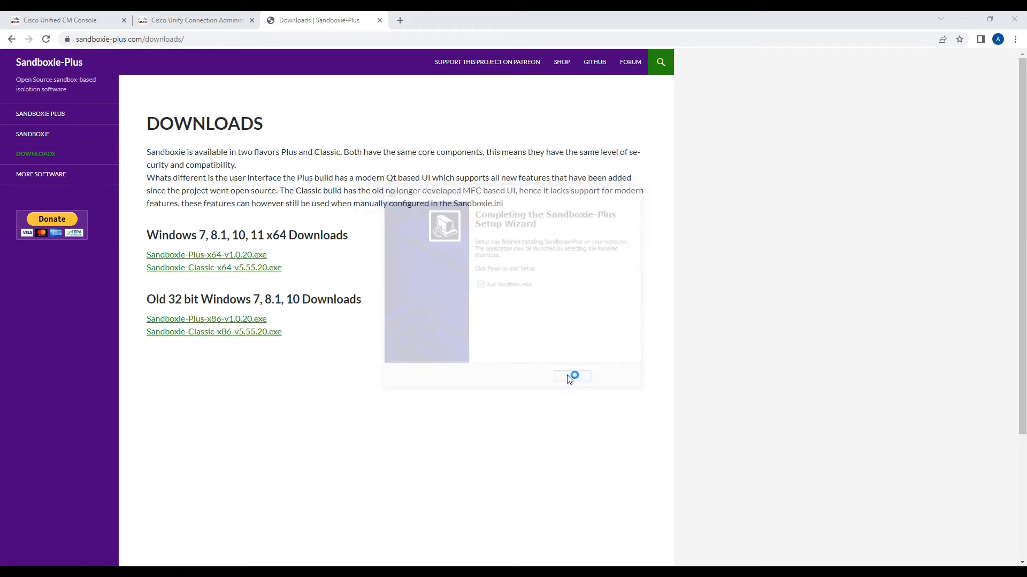
# Delete the MicroSIP2 and MicroSIP1 sandboxes, then maximize the Sandboxie-Plus window
pyautogui.click(571, 376)
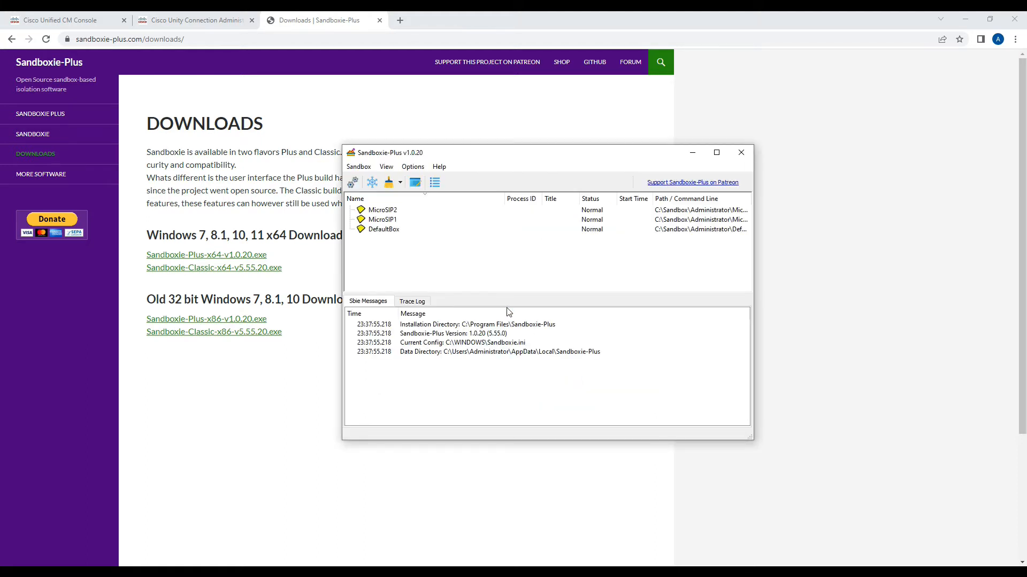
pyautogui.moveTo(382, 210)
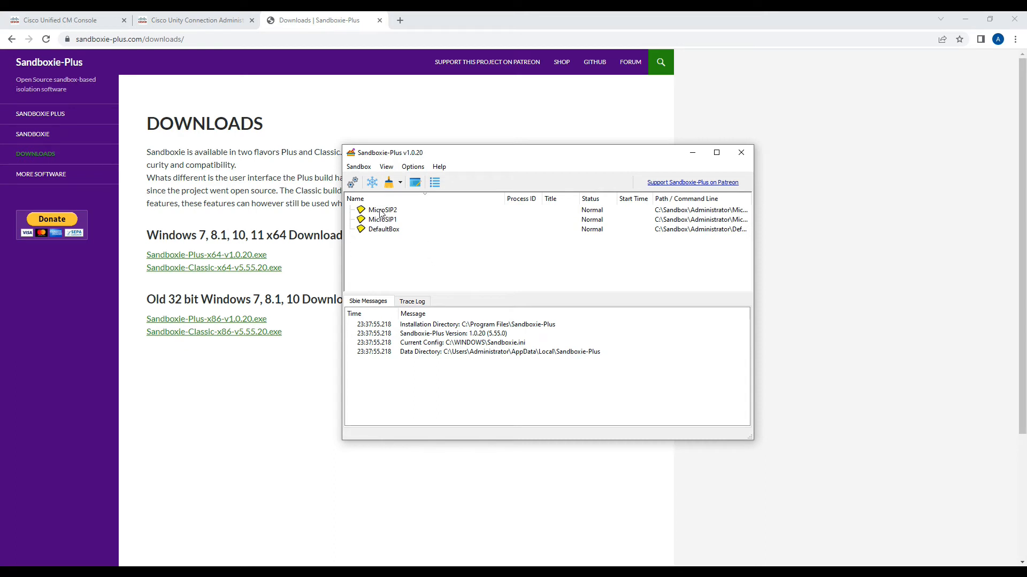
pyautogui.moveTo(382, 210)
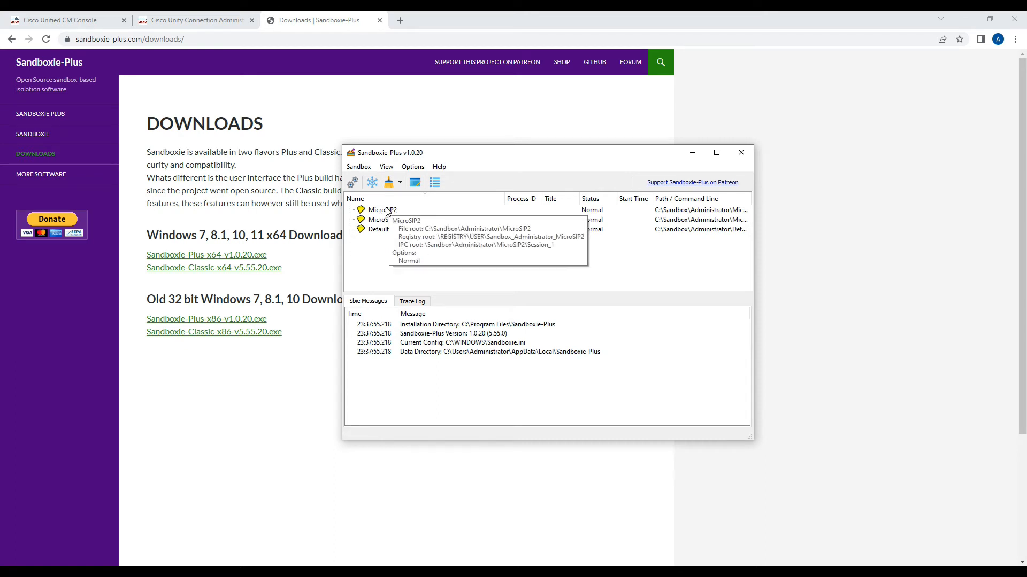
pyautogui.rightClick(379, 209)
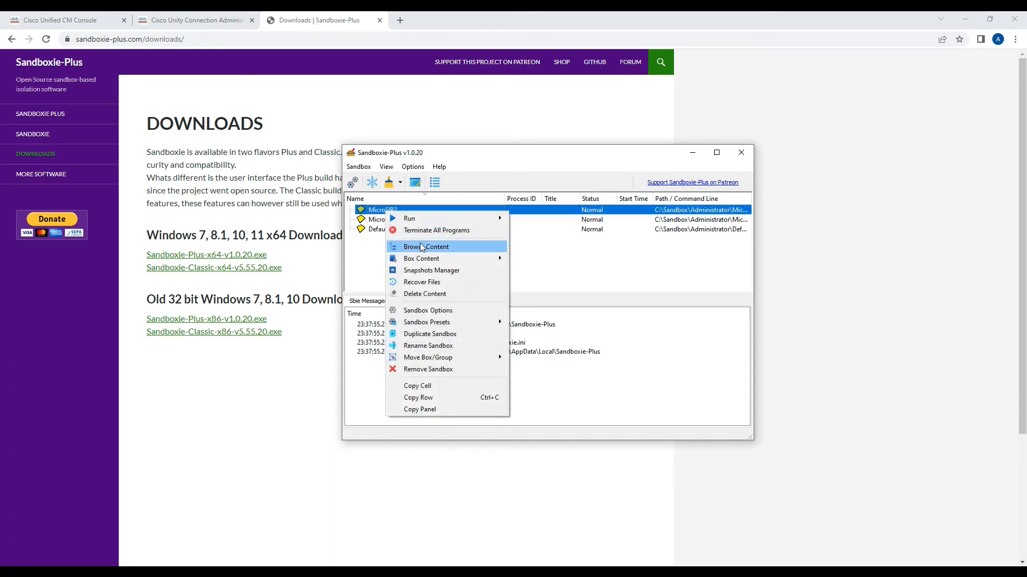
pyautogui.moveTo(428, 346)
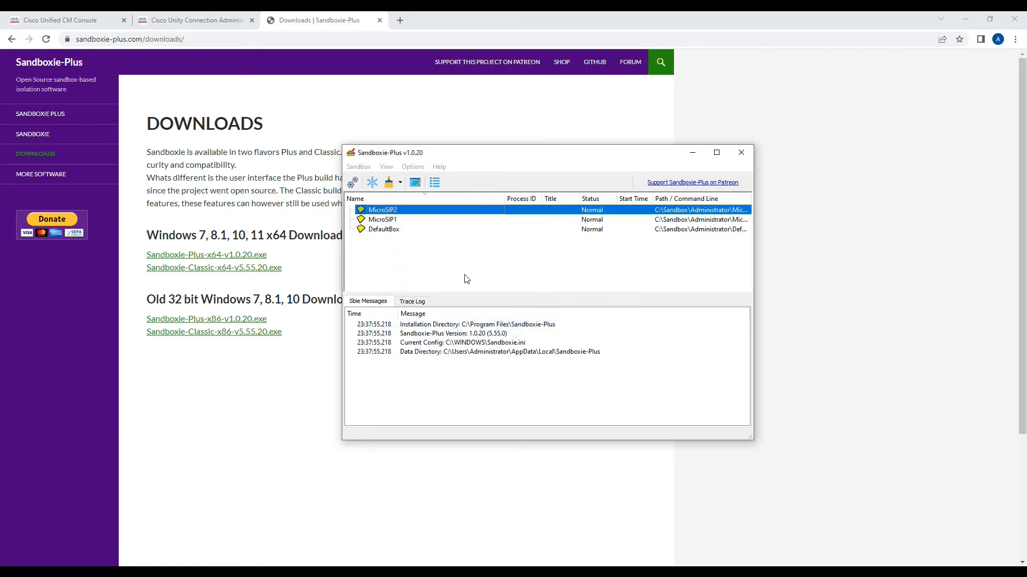
pyautogui.rightClick(383, 220)
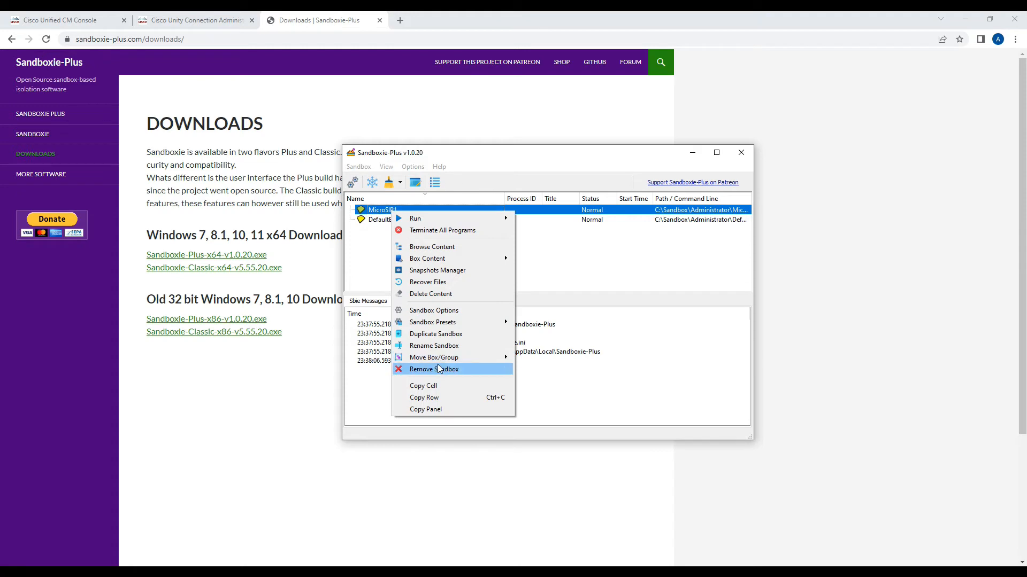
pyautogui.click(432, 369)
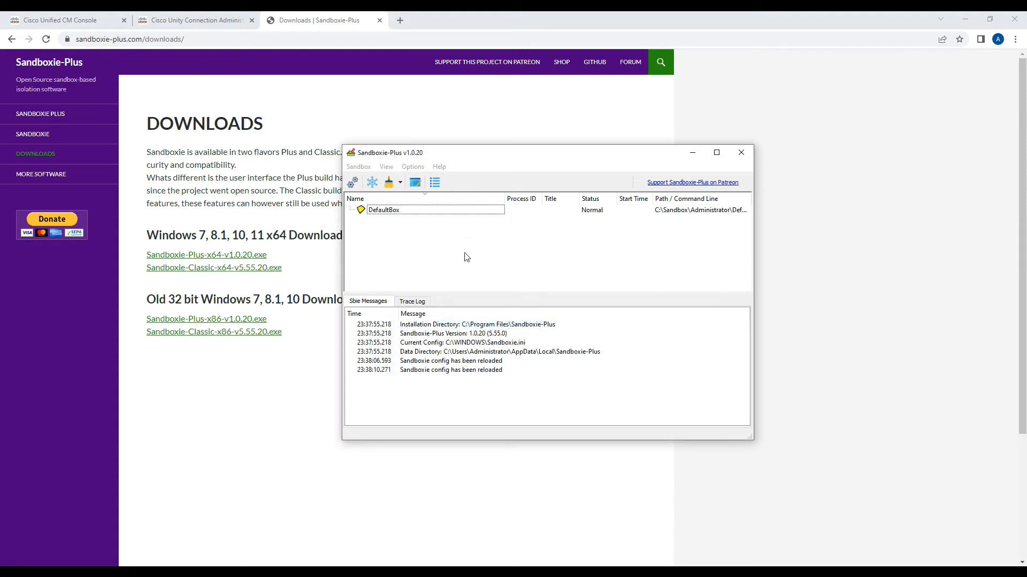
pyautogui.moveTo(465, 264)
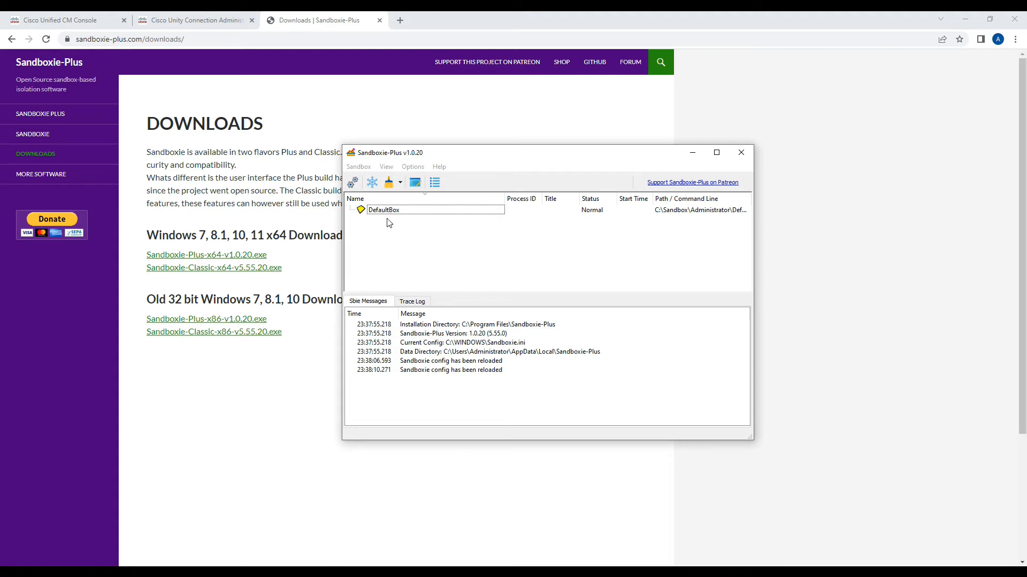
pyautogui.moveTo(393, 210)
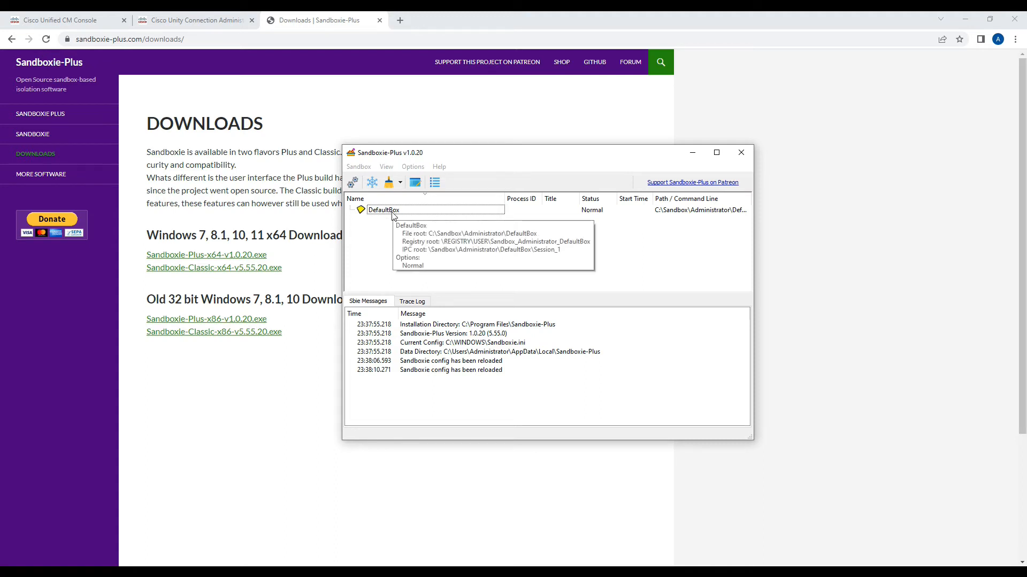
pyautogui.moveTo(402, 194)
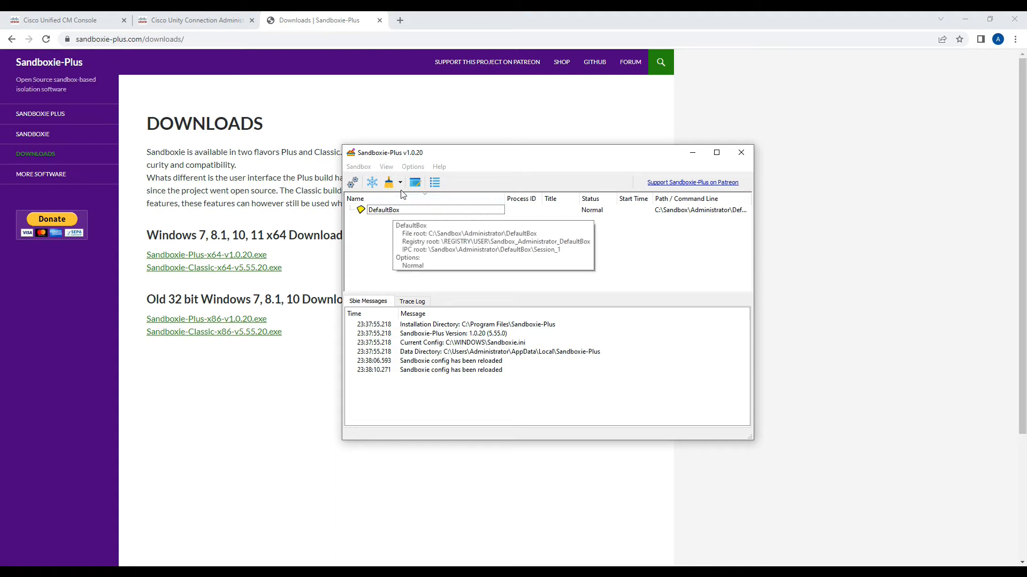
pyautogui.click(715, 152)
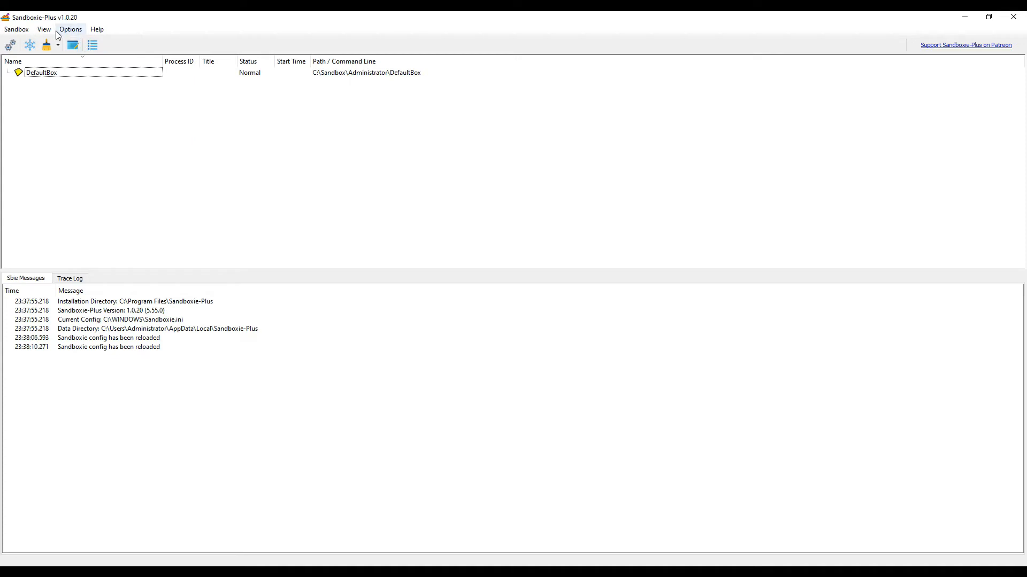
pyautogui.click(69, 29)
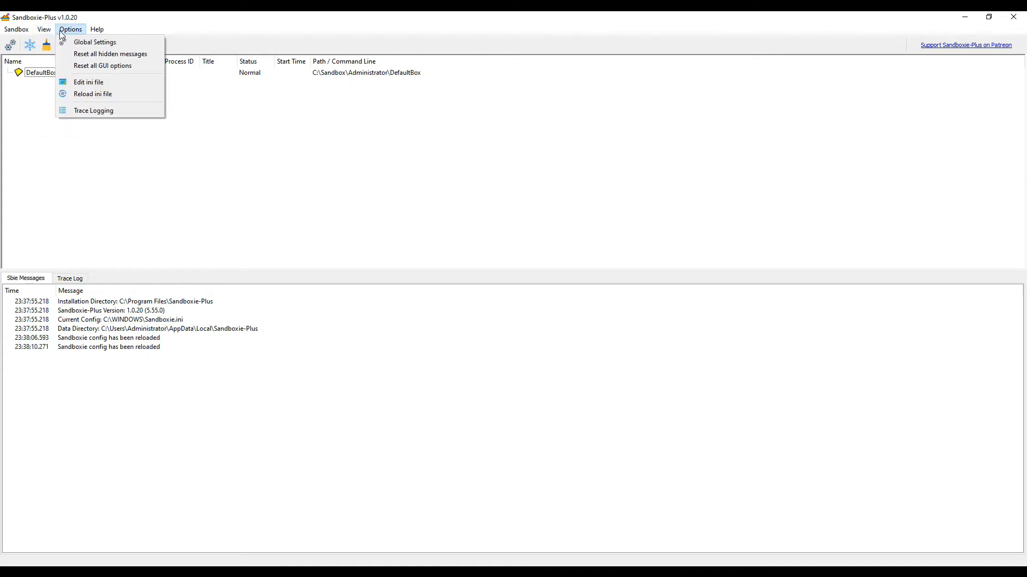
pyautogui.click(16, 29)
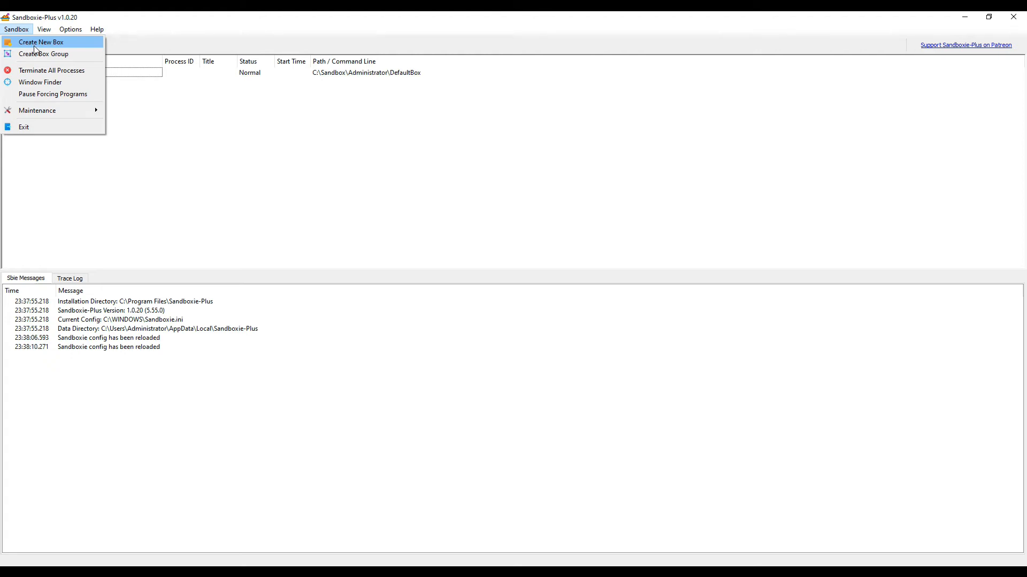
pyautogui.click(41, 42)
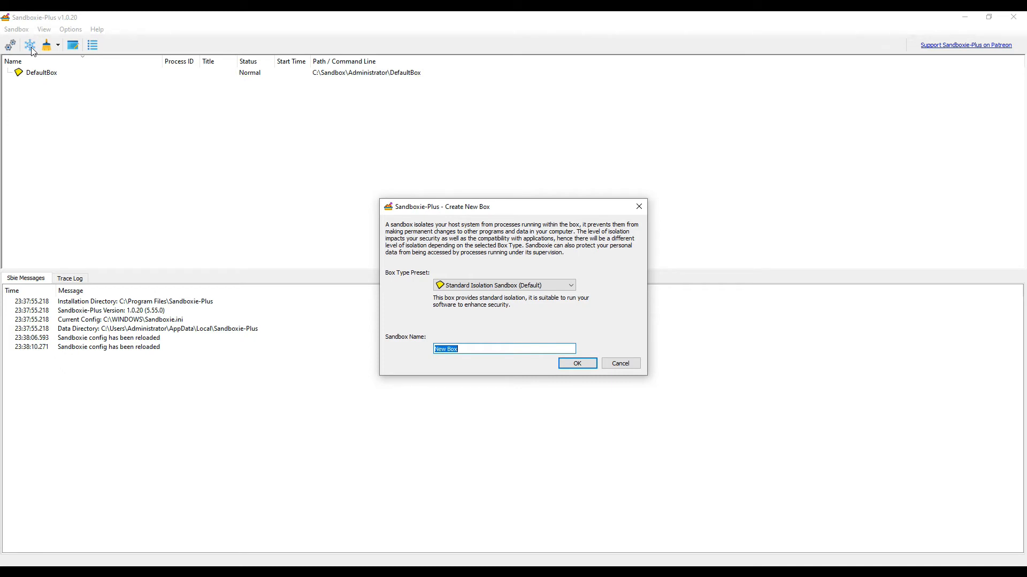
pyautogui.write('Mic')
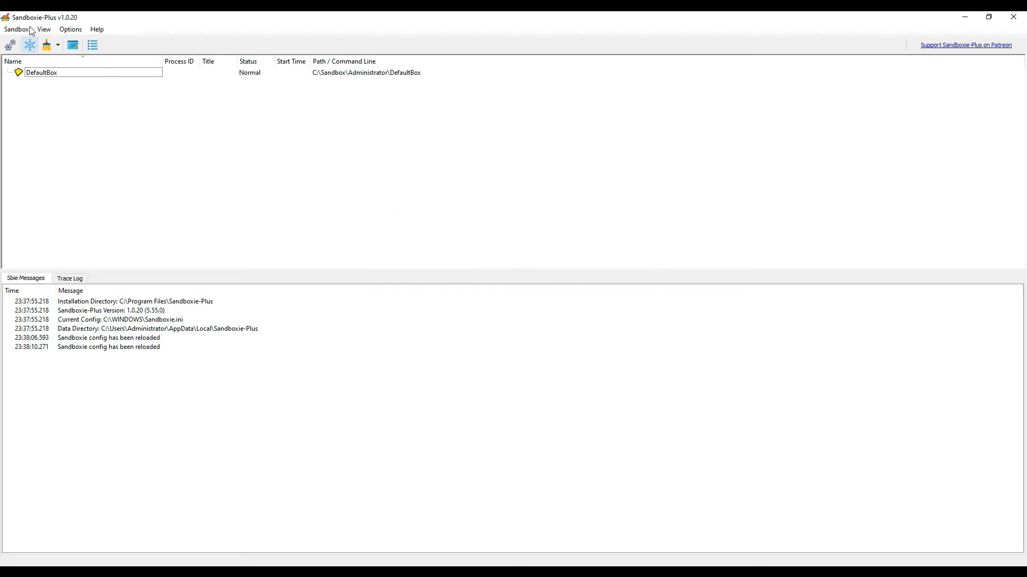
# Create a box group named Microsip
pyautogui.click(16, 29)
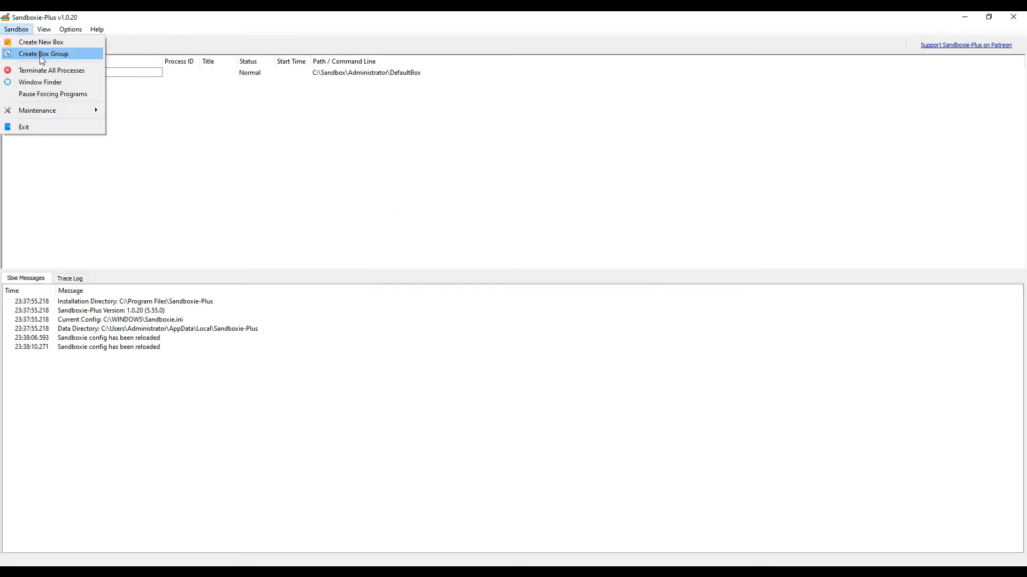
pyautogui.click(43, 53)
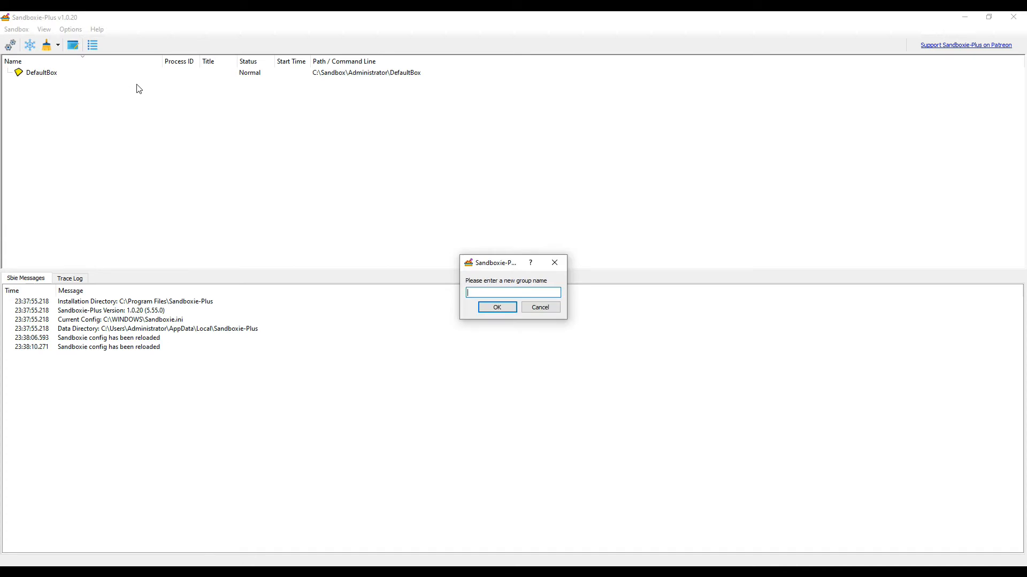
pyautogui.write('Micr')
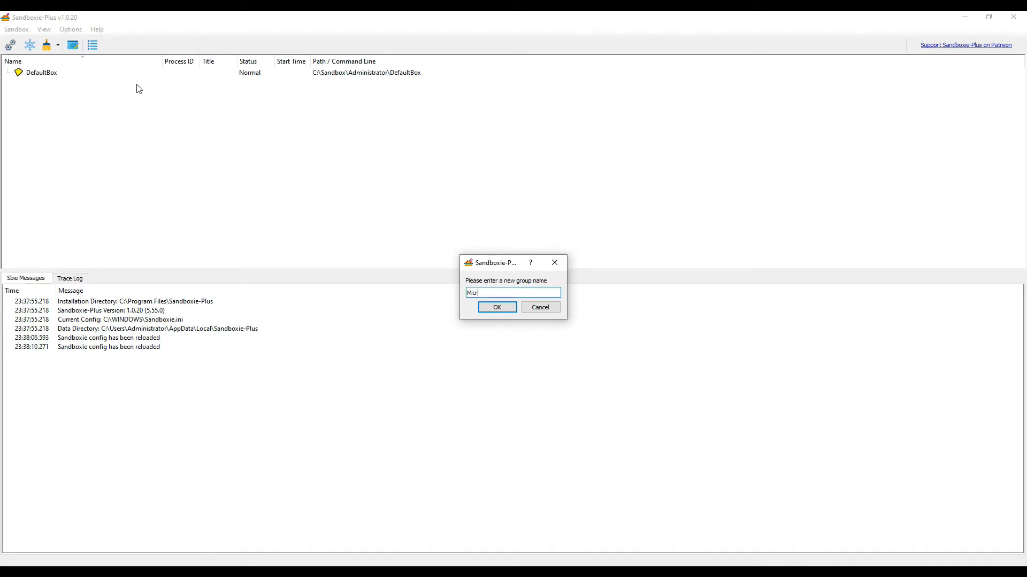
pyautogui.write('osip')
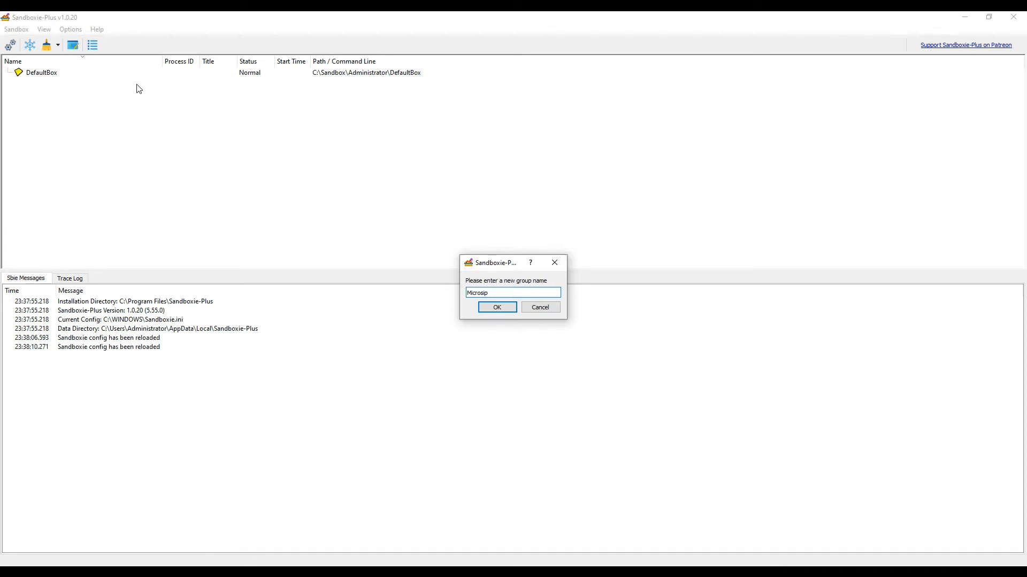
pyautogui.click(496, 307)
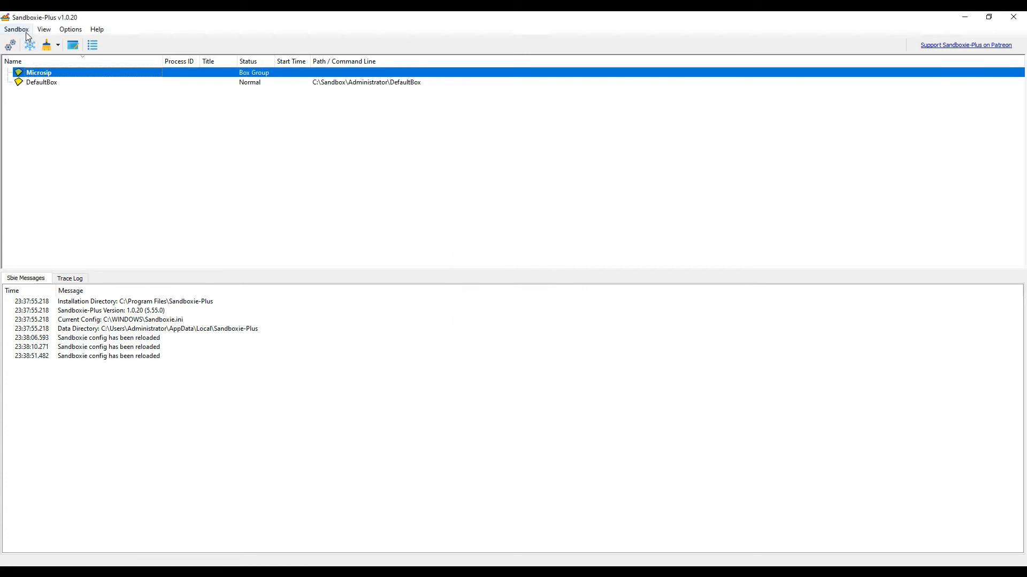
# Create a new sandbox named MicroSIP1 inside the Microsip group
pyautogui.click(16, 29)
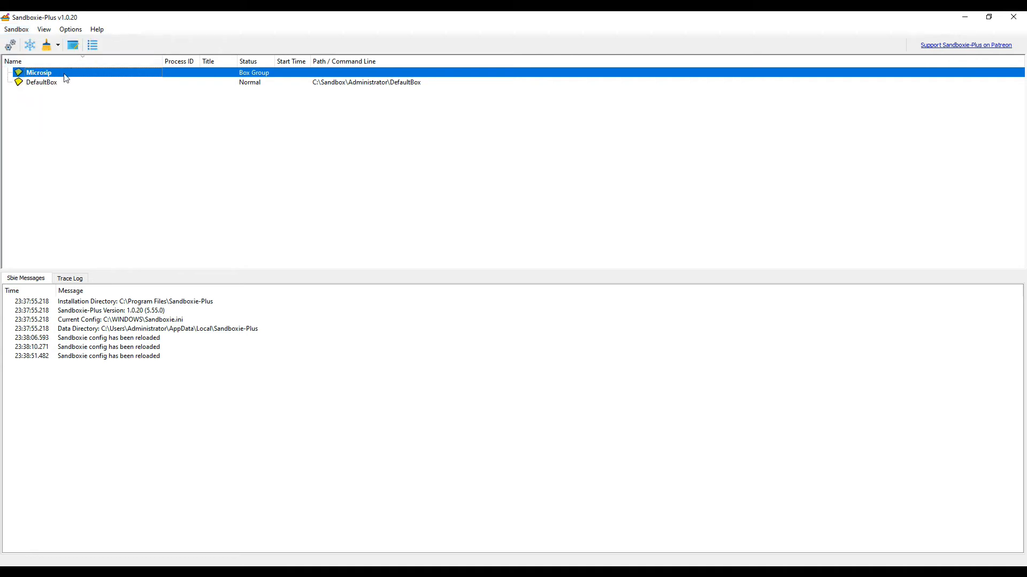
pyautogui.rightClick(39, 73)
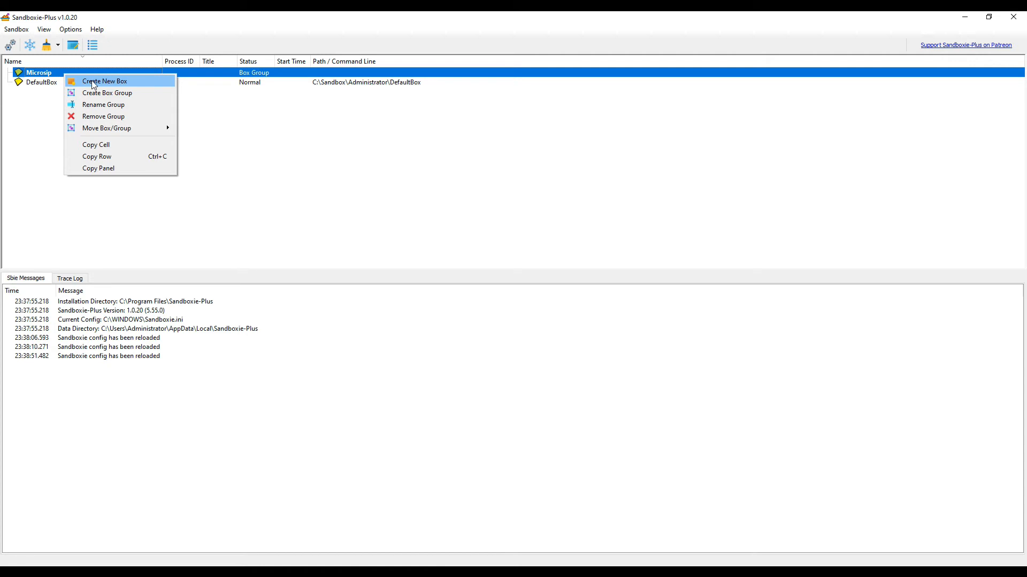
pyautogui.click(105, 81)
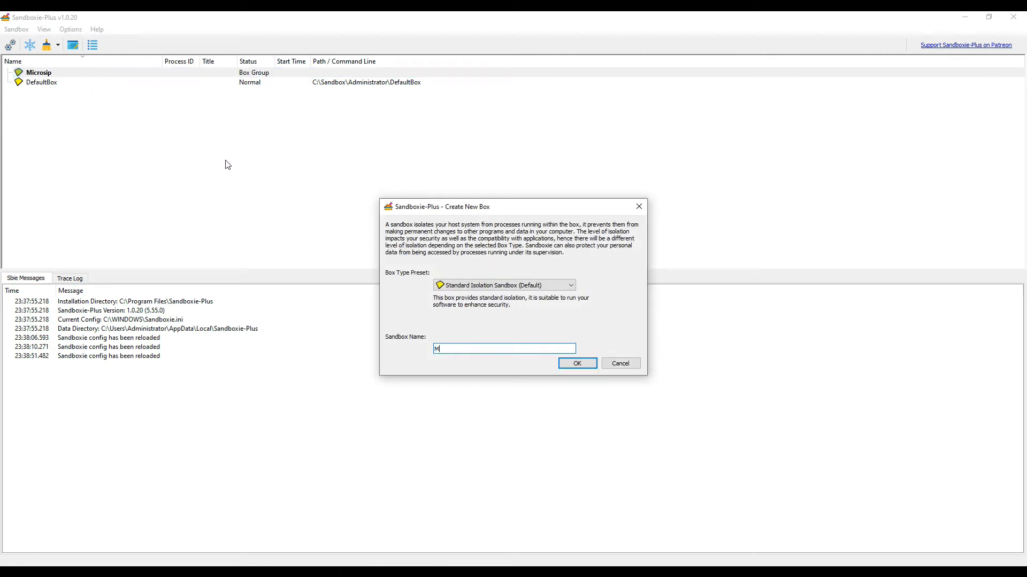
pyautogui.write('icroS')
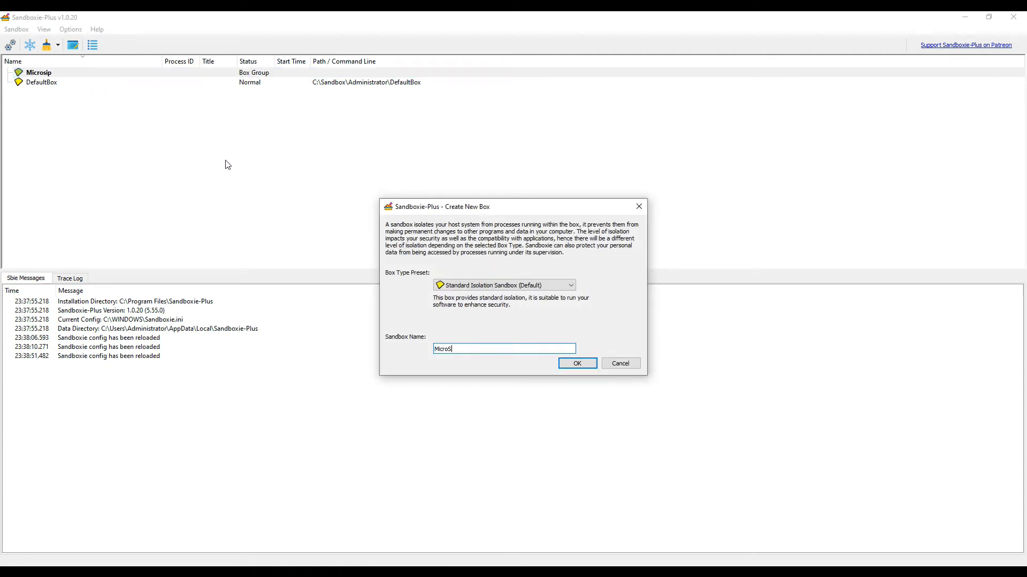
pyautogui.write('IP1')
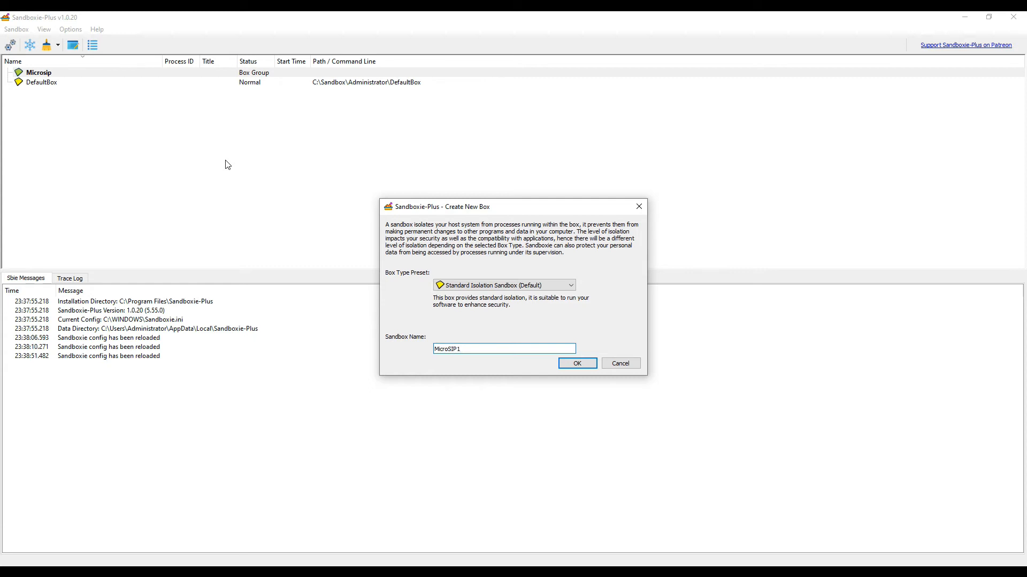
pyautogui.moveTo(580, 375)
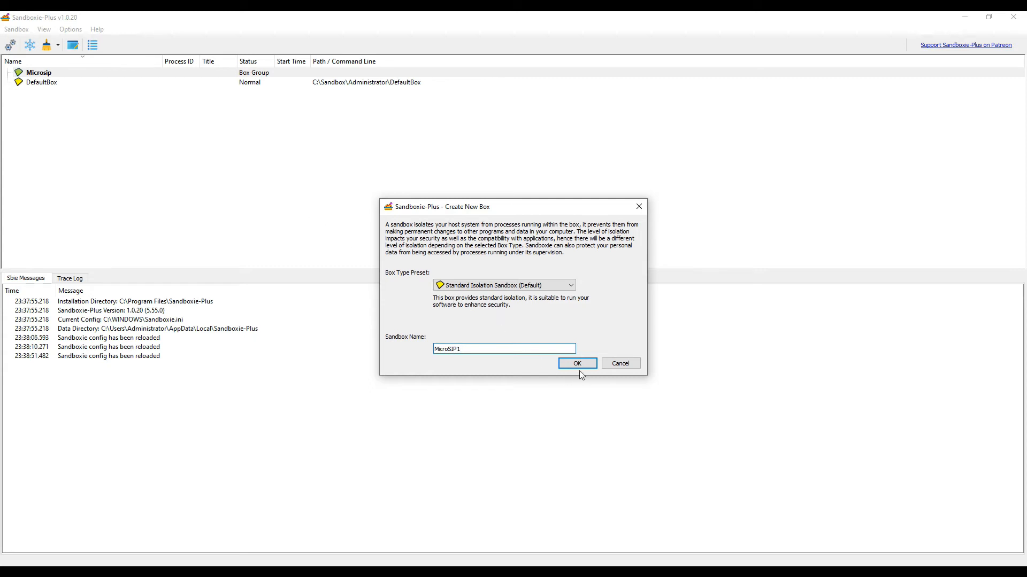
pyautogui.click(576, 364)
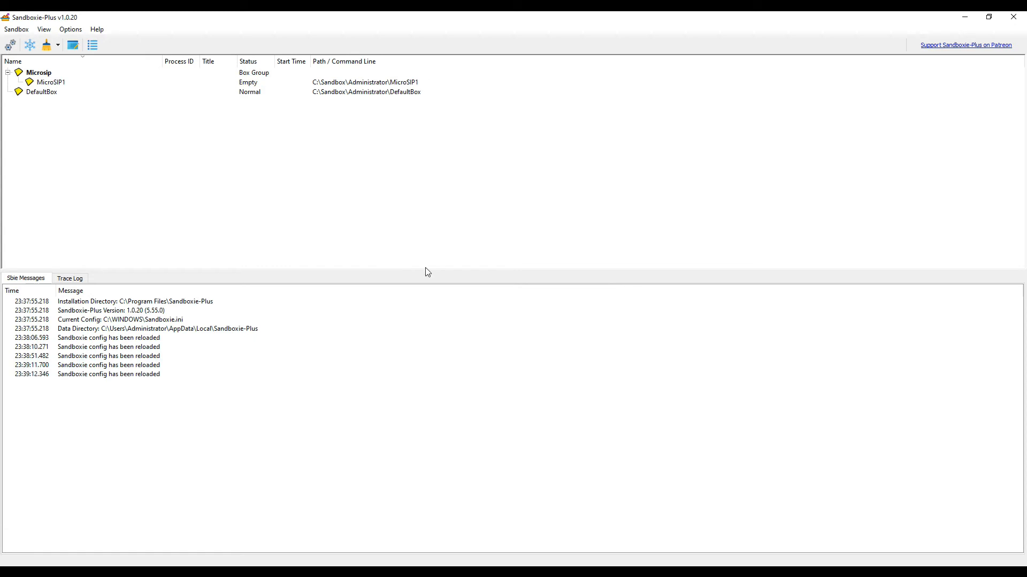
# Run MicroSIP.lnk from the Start Menu inside MicroSIP1 and move its window aside
pyautogui.click(51, 82)
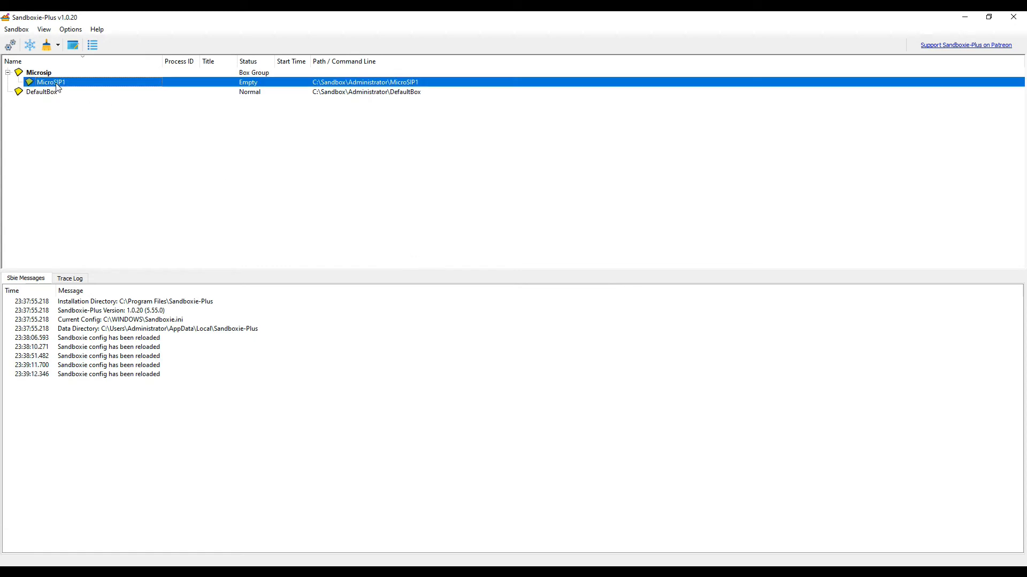
pyautogui.rightClick(49, 81)
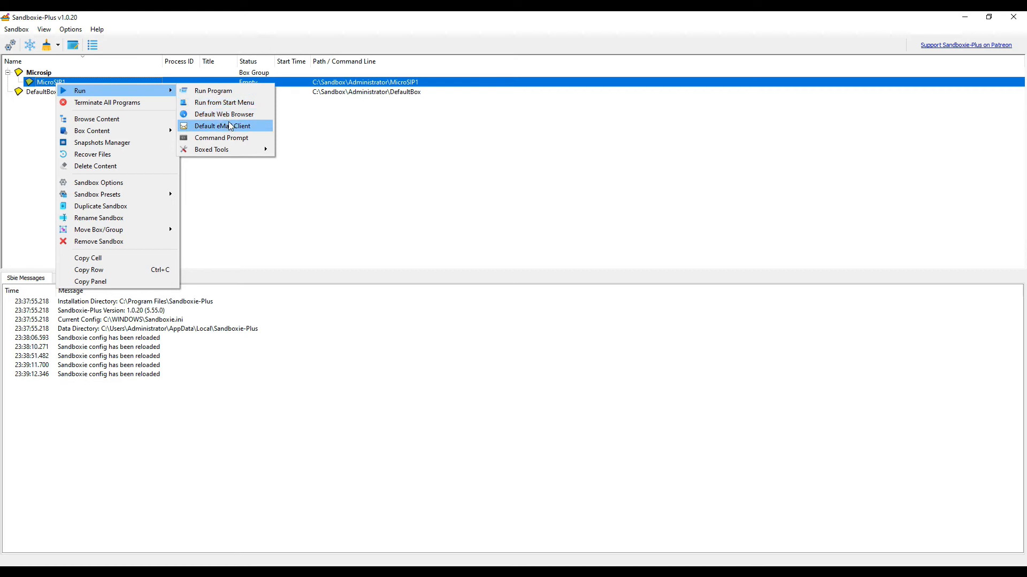
pyautogui.click(224, 103)
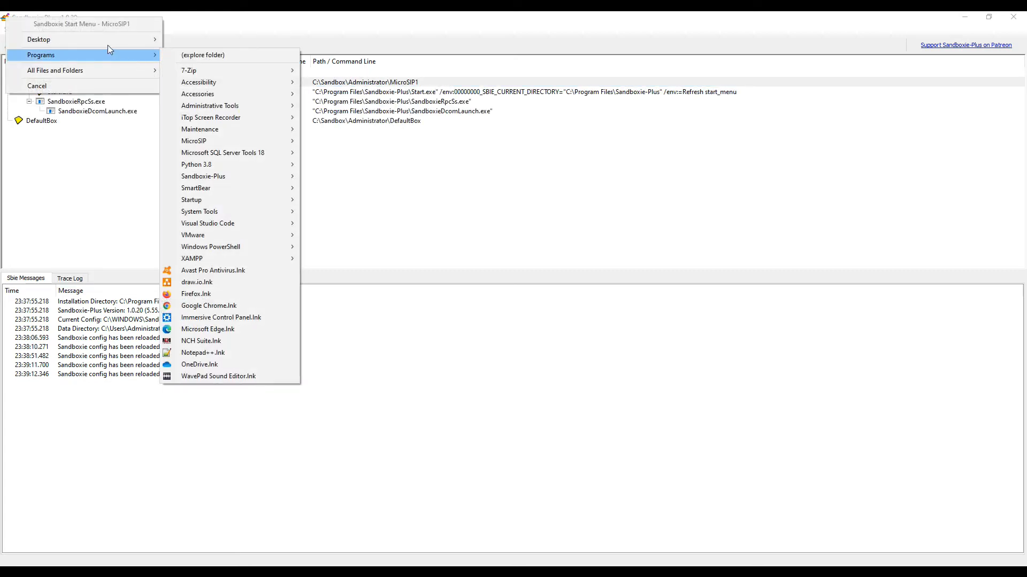
pyautogui.moveTo(85, 70)
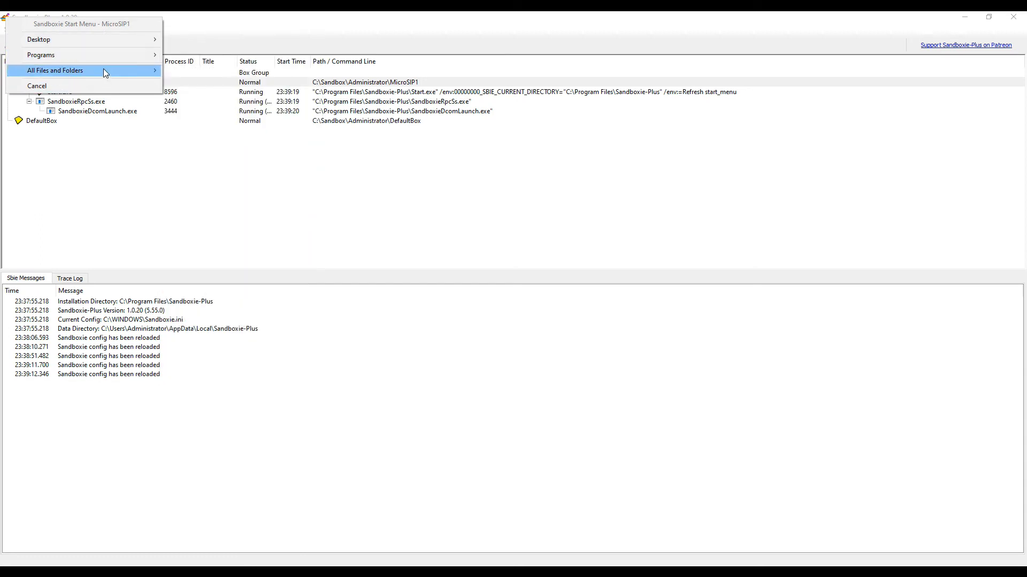
pyautogui.click(41, 55)
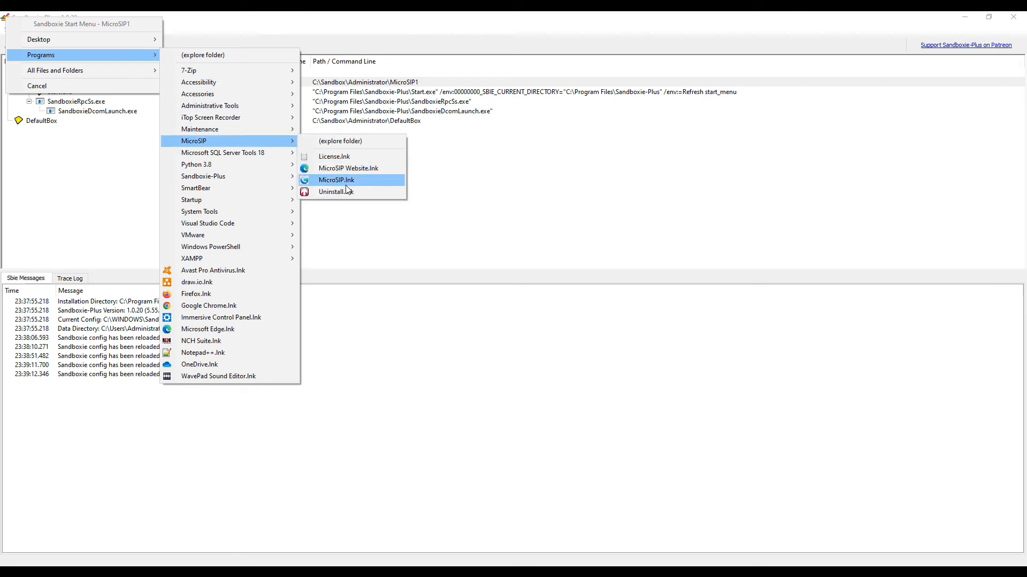
pyautogui.moveTo(344, 187)
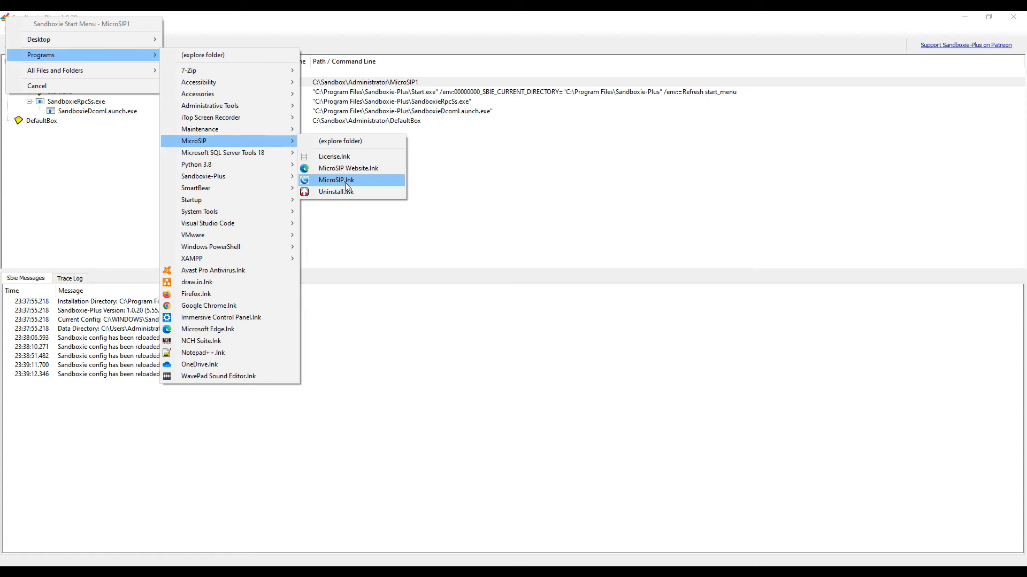
pyautogui.click(335, 180)
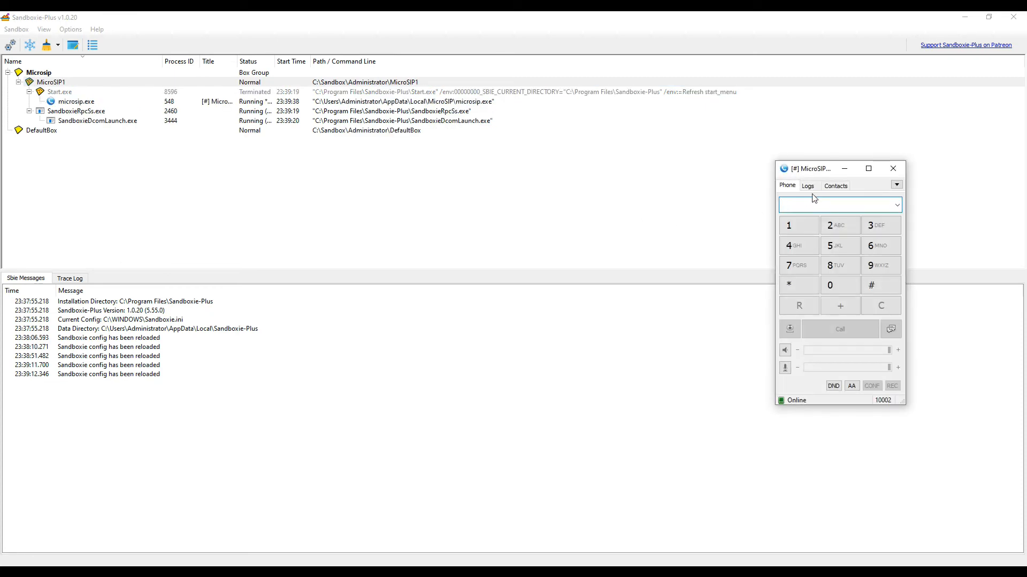
pyautogui.moveTo(812, 169); pyautogui.dragTo(499, 187)
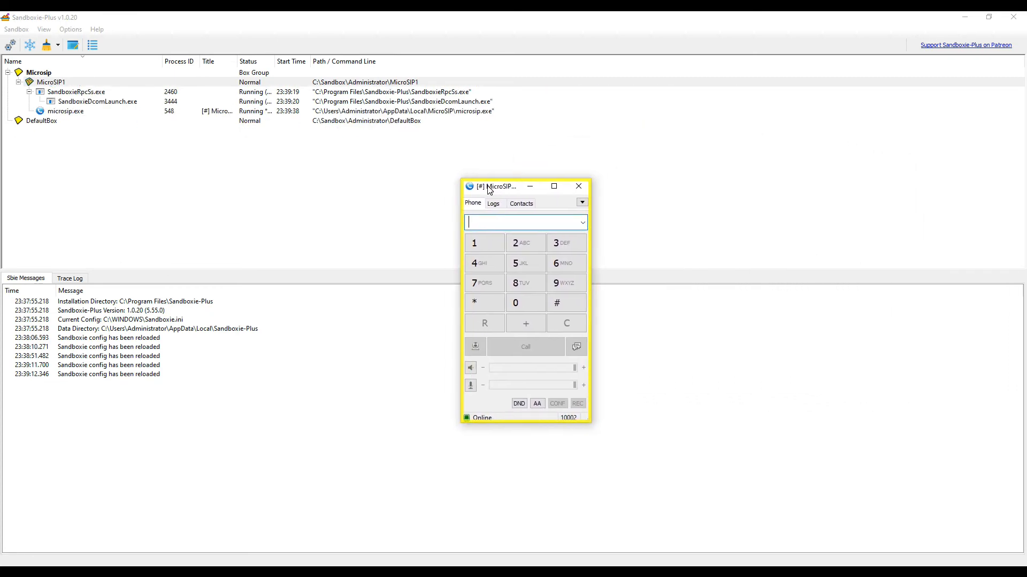
pyautogui.moveTo(501, 186); pyautogui.dragTo(320, 192)
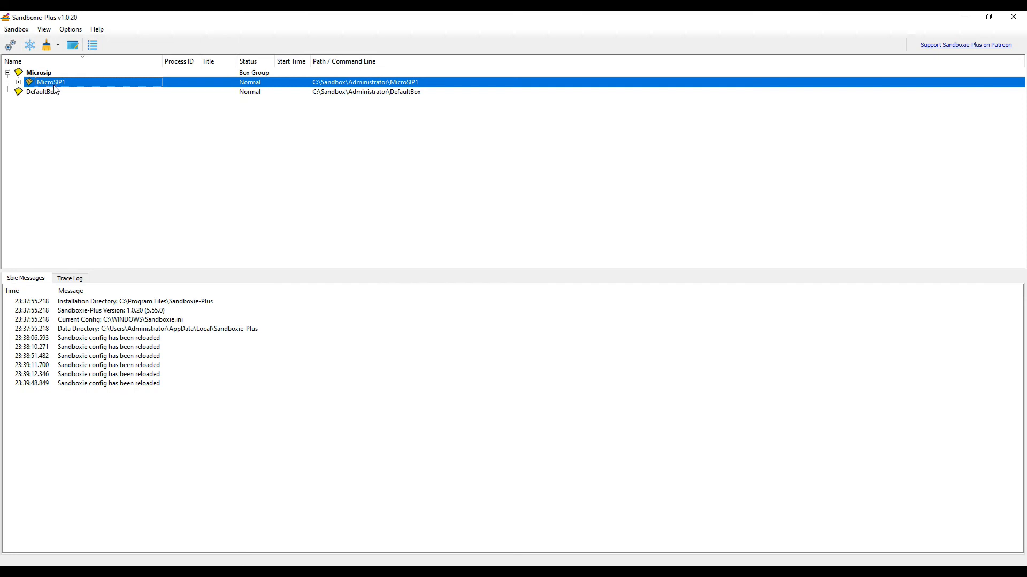
# Duplicate MicroSIP1 as MicroSIP2 and place it in the Microsip group
pyautogui.rightClick(52, 81)
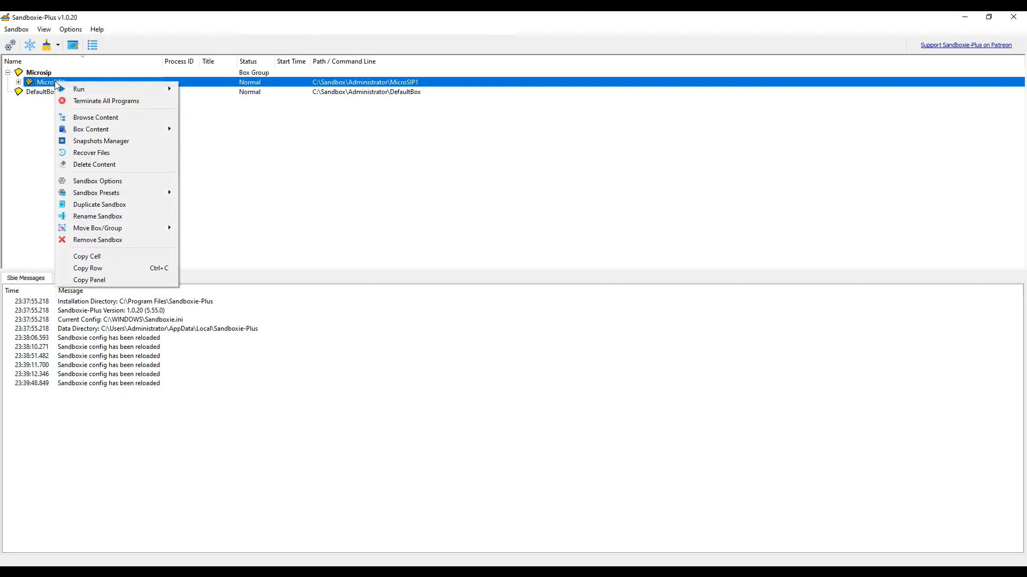
pyautogui.moveTo(99, 204)
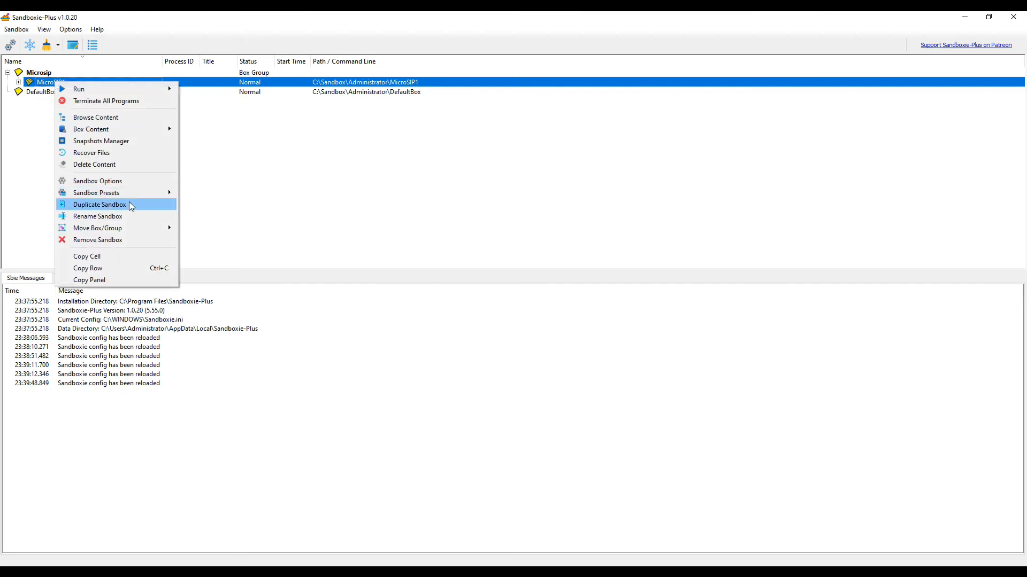
pyautogui.click(99, 204)
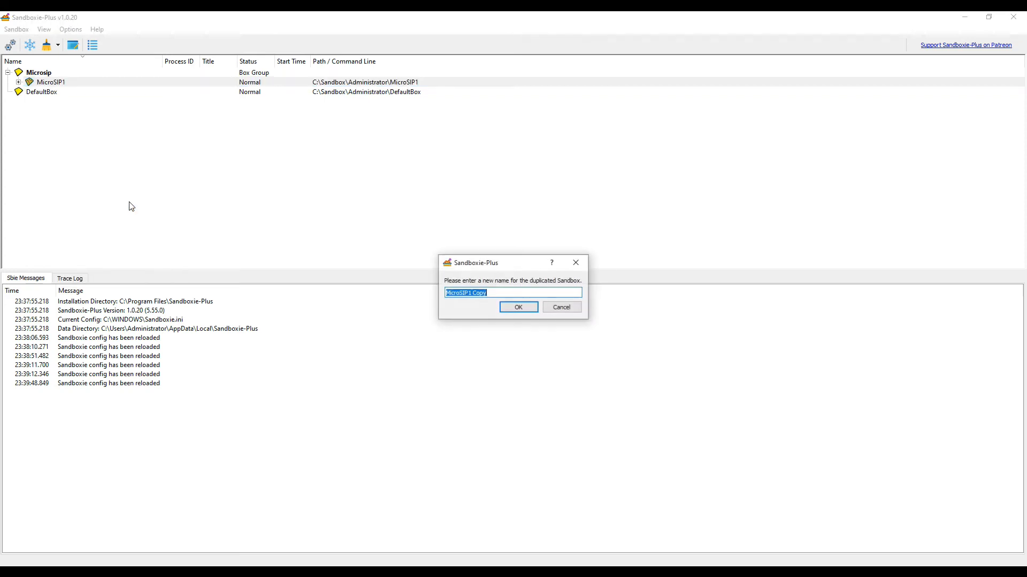
pyautogui.click(513, 292)
pyautogui.write('2')
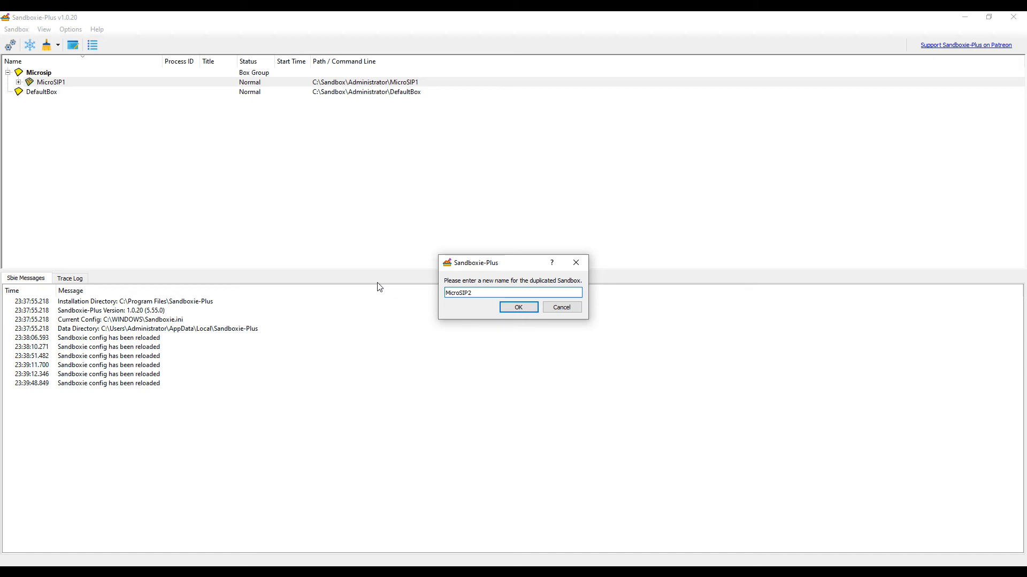
pyautogui.click(517, 307)
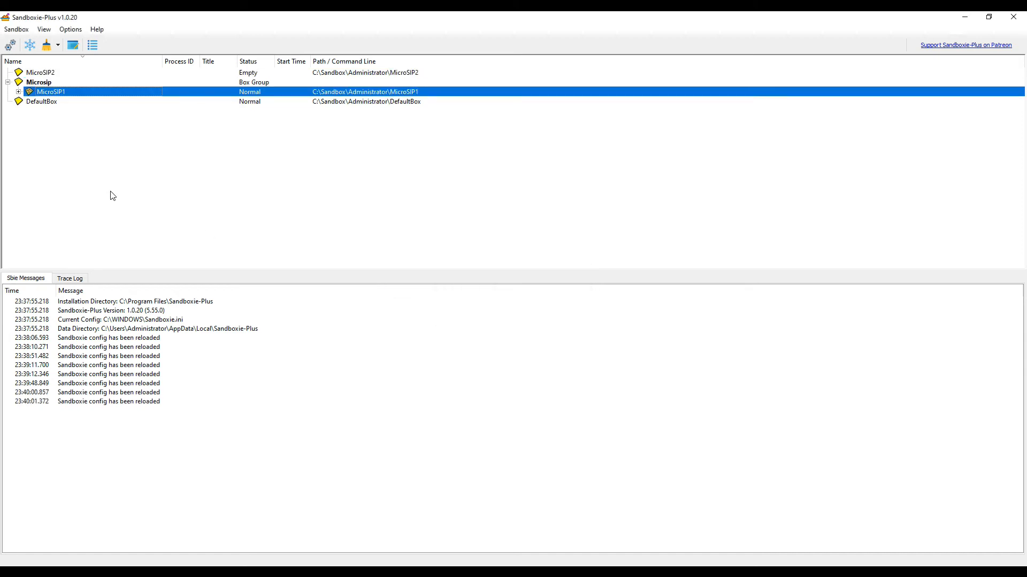
pyautogui.click(18, 92)
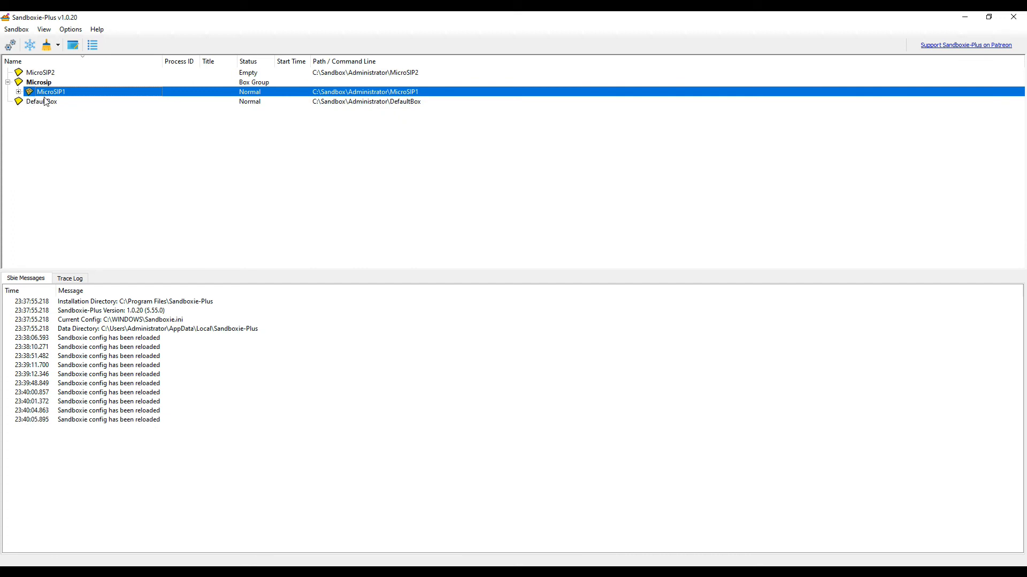
pyautogui.click(41, 73)
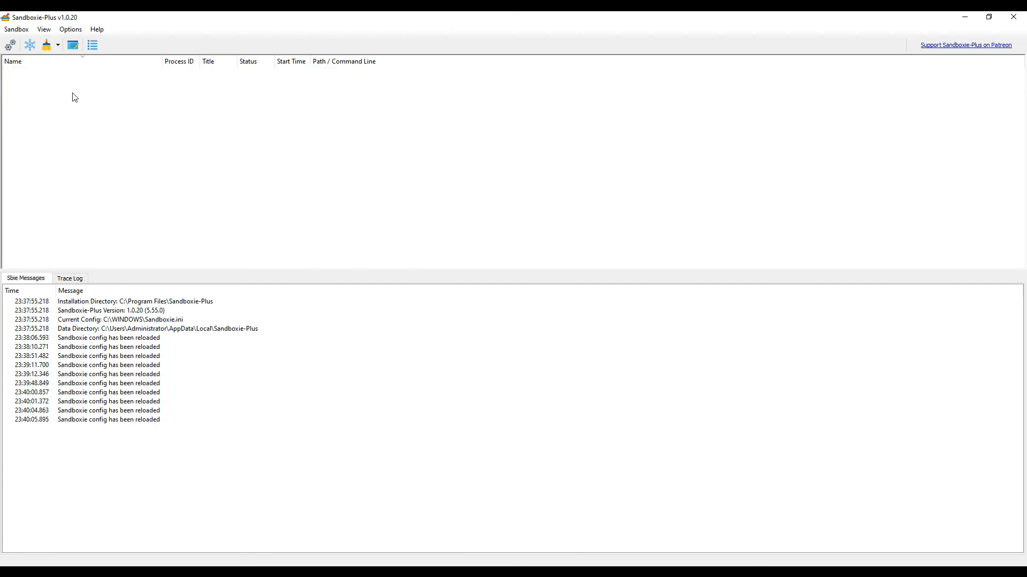
# Launch MicroSIP from the Start Menu inside the MicroSIP2 sandbox
pyautogui.rightClick(50, 82)
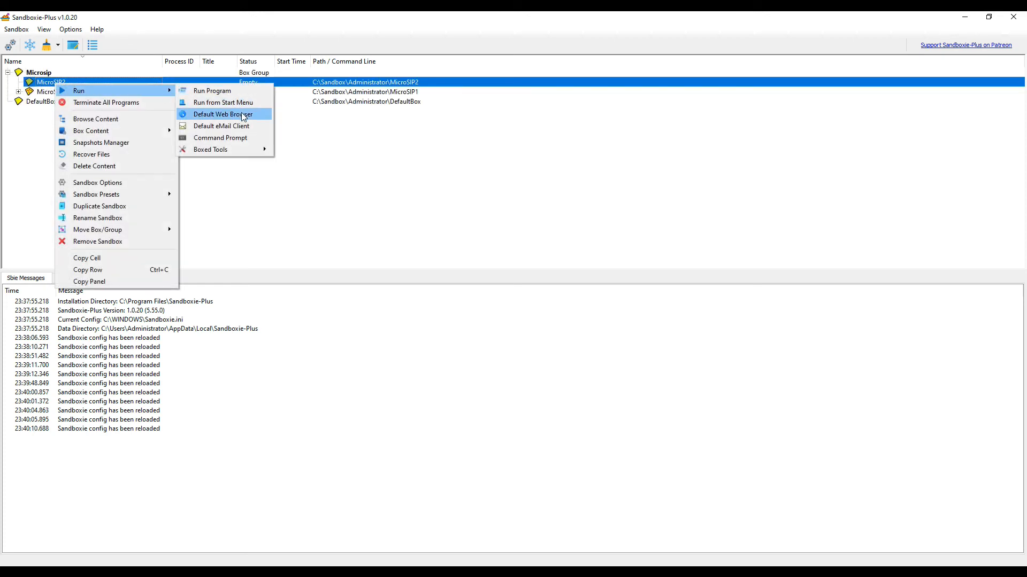
pyautogui.click(224, 102)
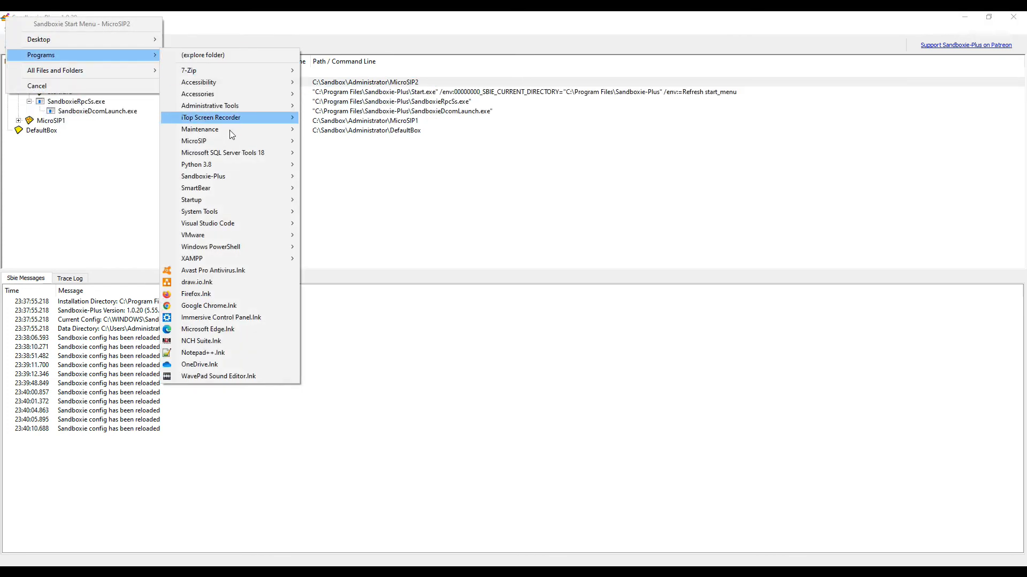
pyautogui.moveTo(193, 141)
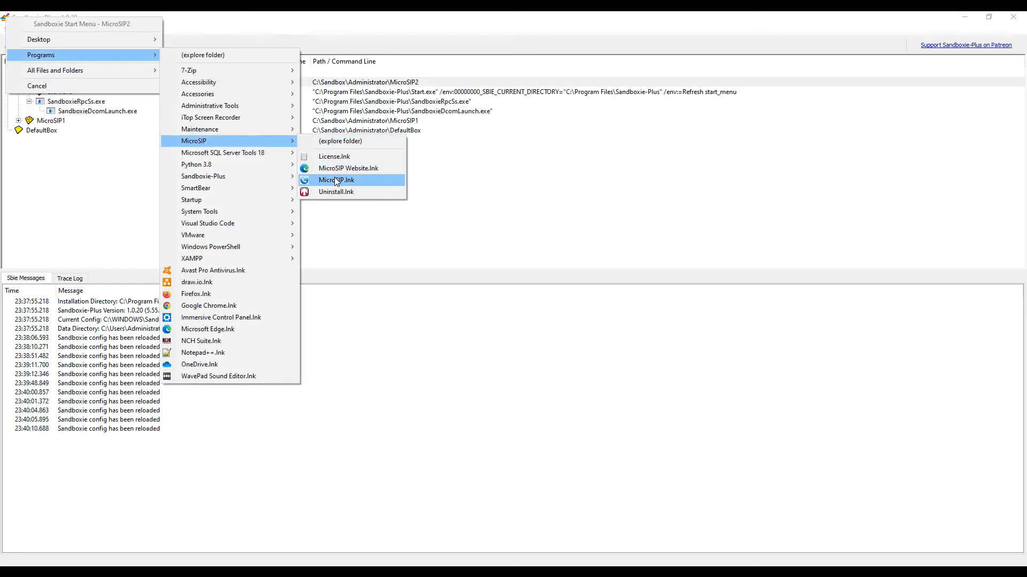
pyautogui.click(336, 180)
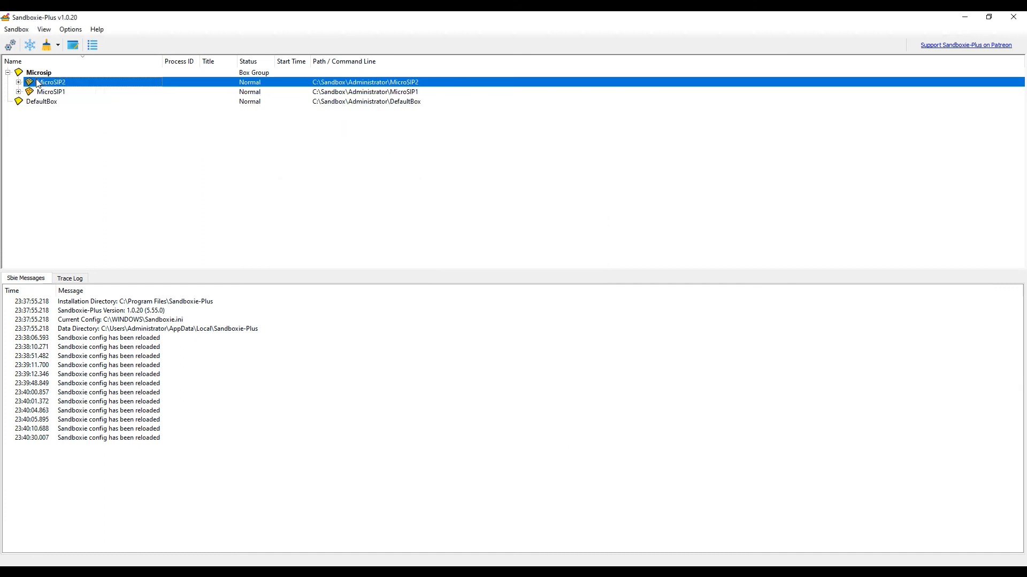
# Create a new MicroSIP3 sandbox in the Microsip group
pyautogui.rightClick(38, 73)
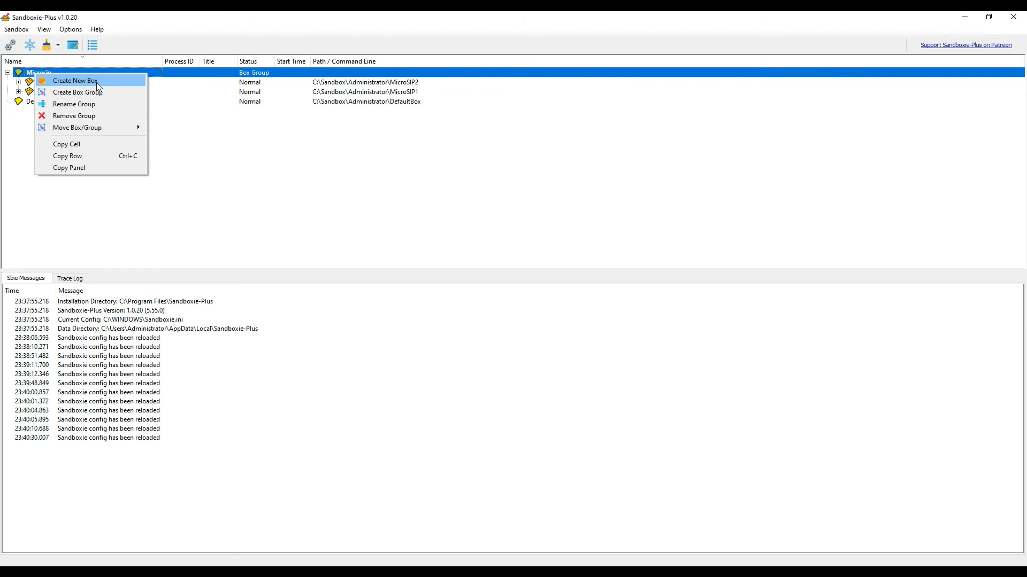
pyautogui.click(74, 81)
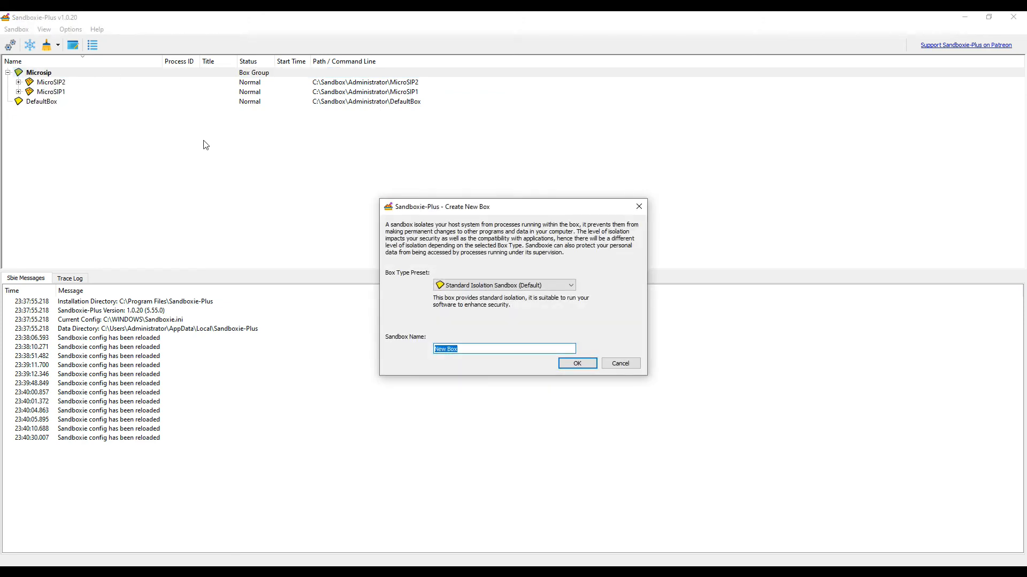
pyautogui.write('Micros')
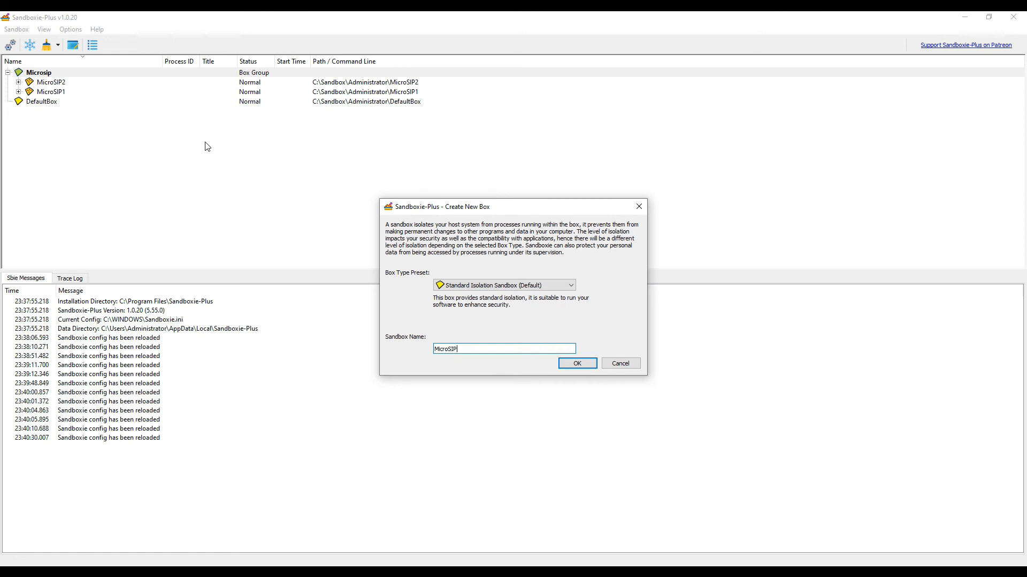
pyautogui.click(577, 364)
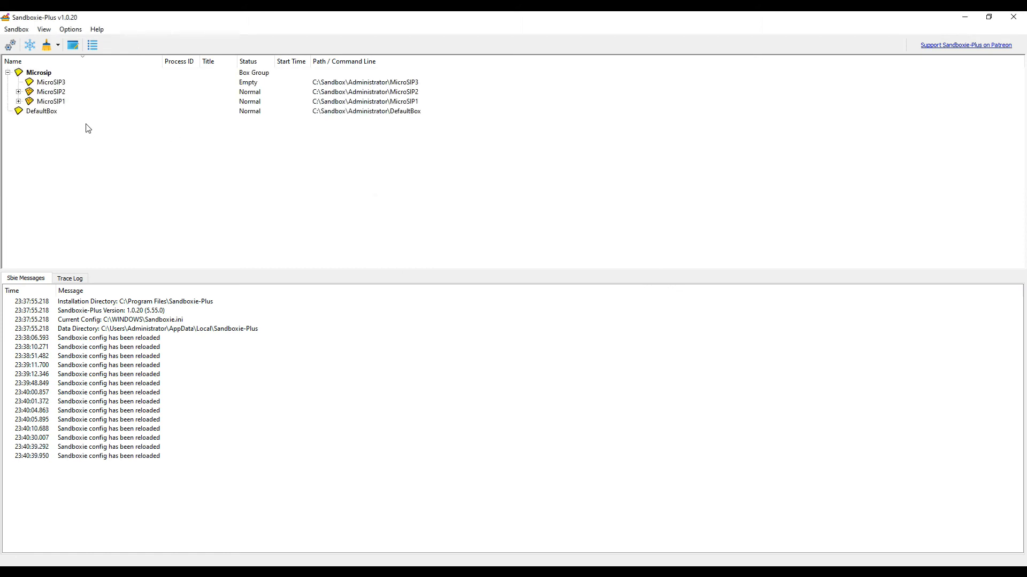
# Launch MicroSIP from the Start Menu inside the MicroSIP3 sandbox
pyautogui.rightClick(51, 82)
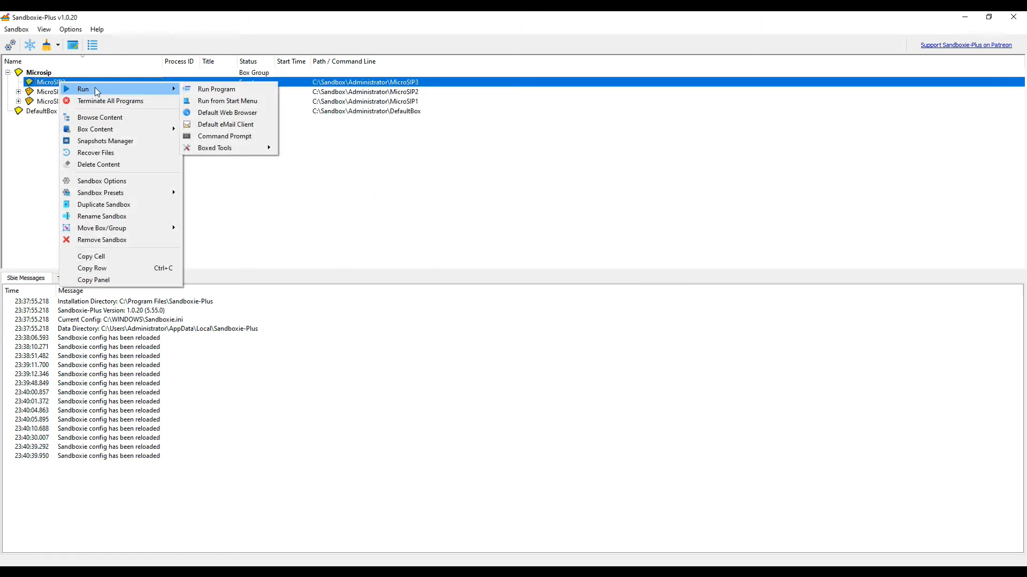
pyautogui.moveTo(227, 101)
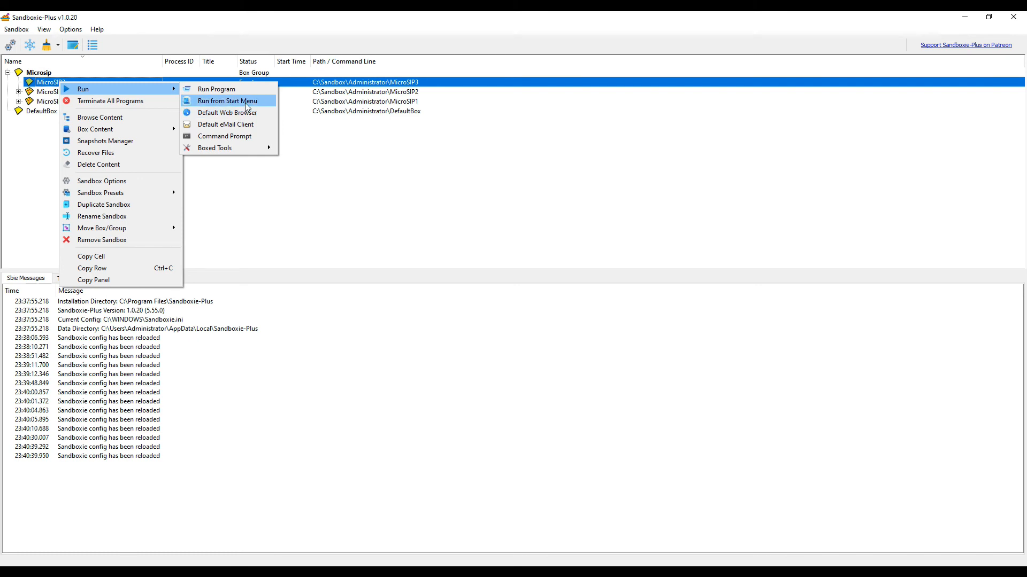
pyautogui.click(228, 100)
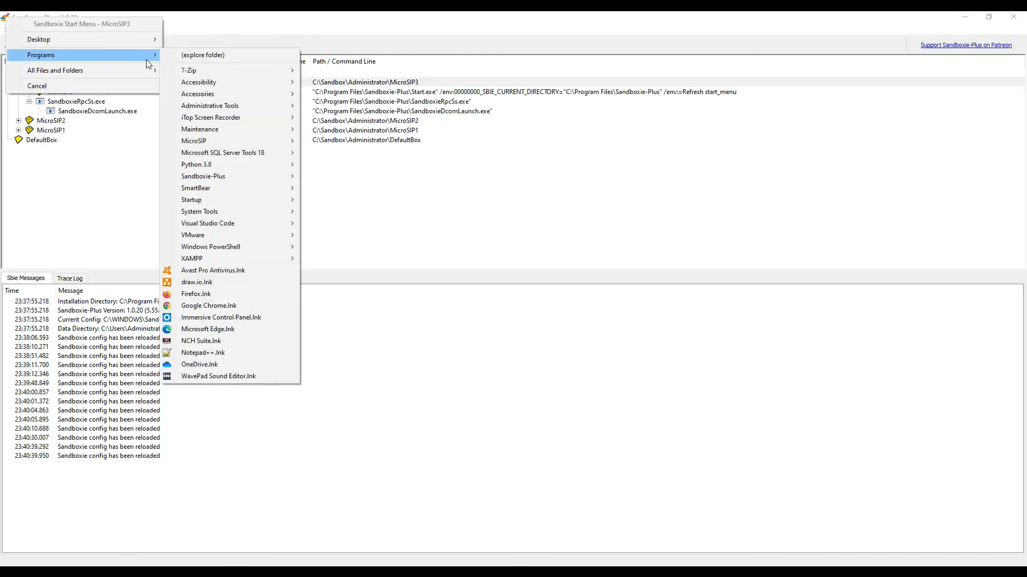
pyautogui.moveTo(233, 176)
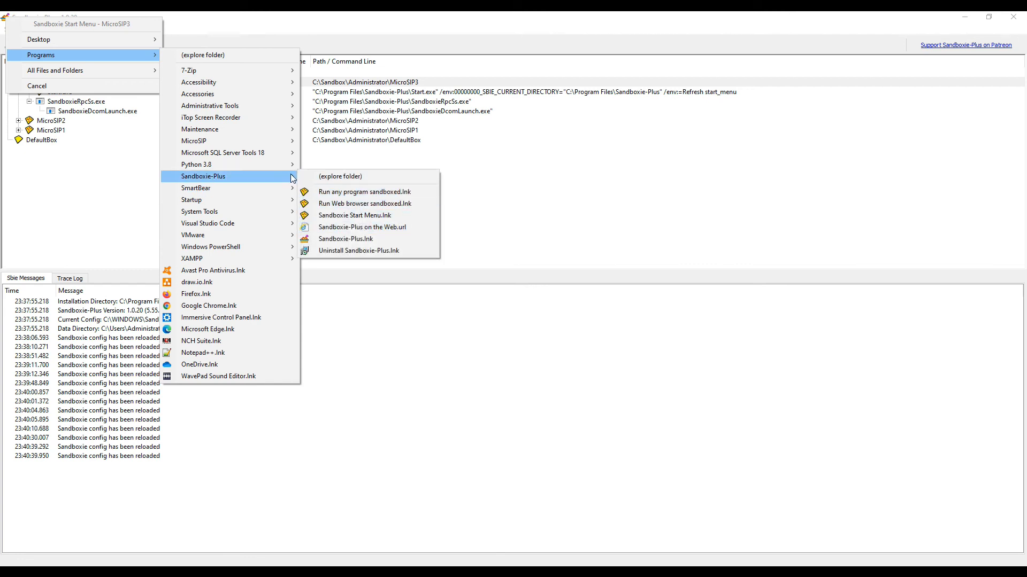
pyautogui.moveTo(194, 140)
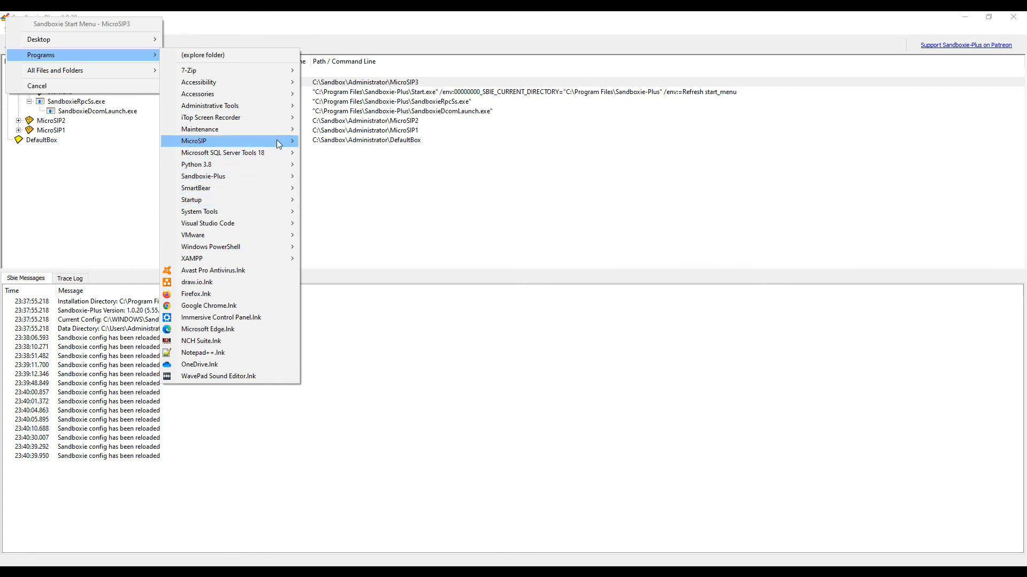
pyautogui.moveTo(193, 141)
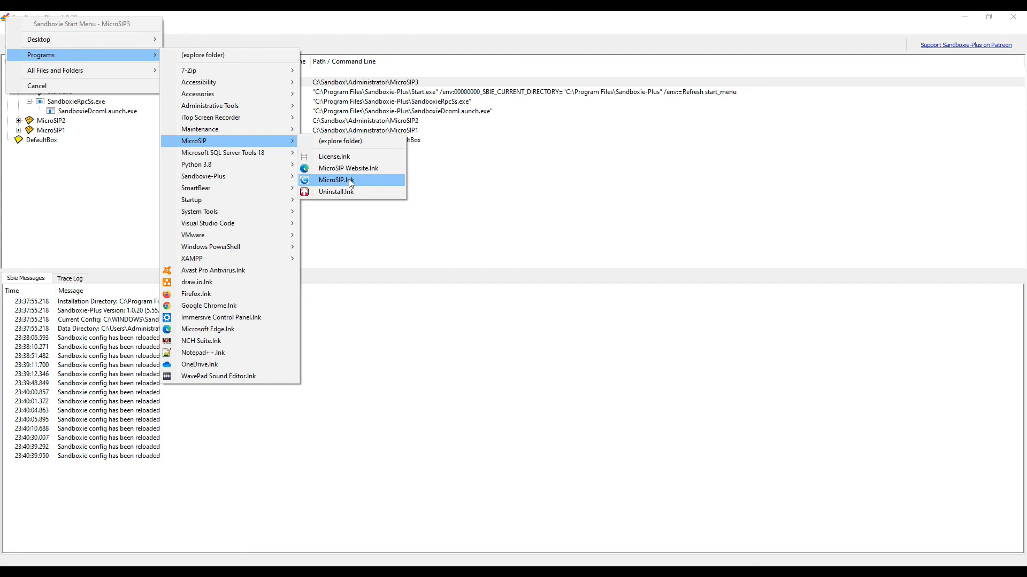
pyautogui.click(336, 180)
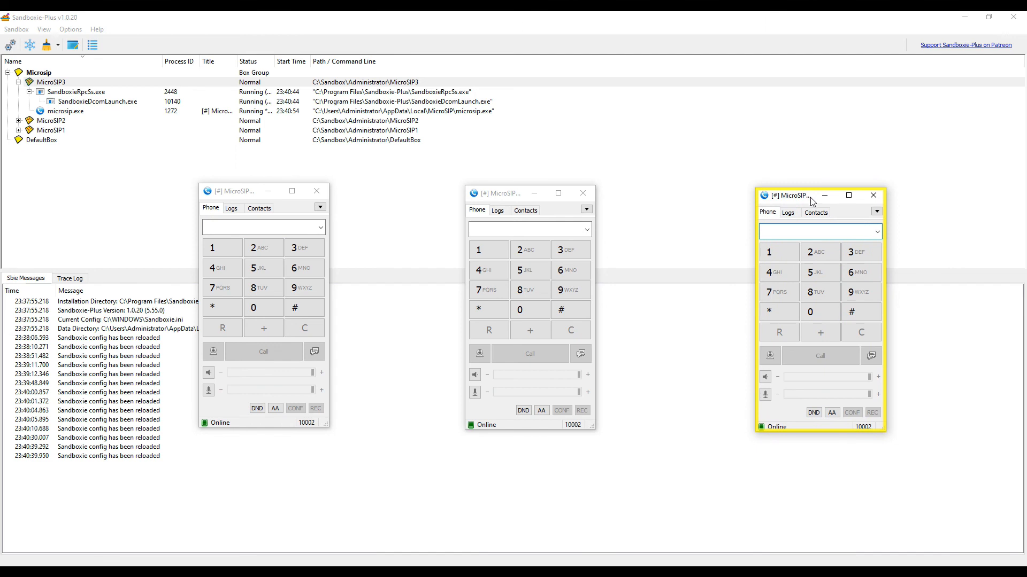
pyautogui.moveTo(813, 201)
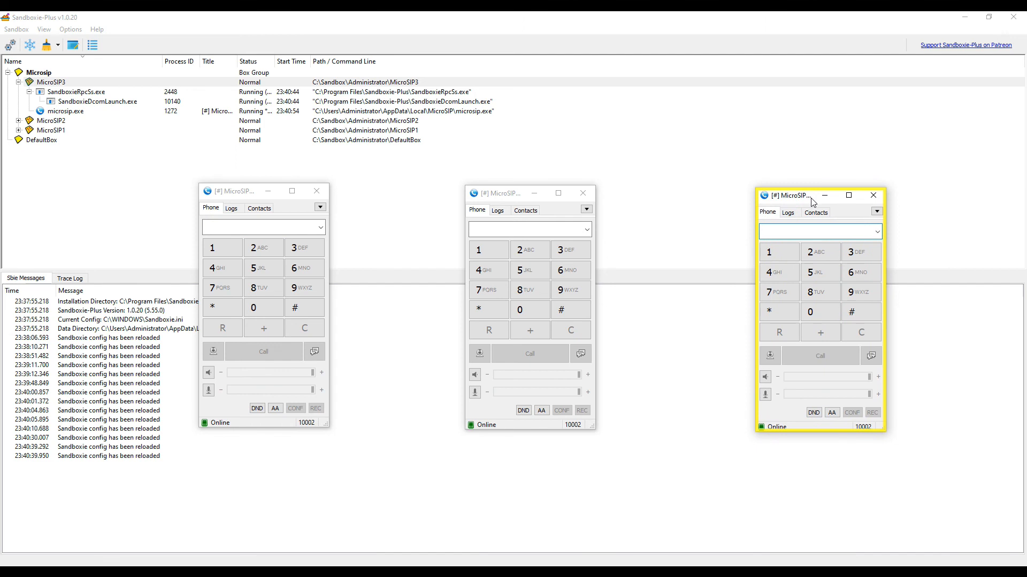